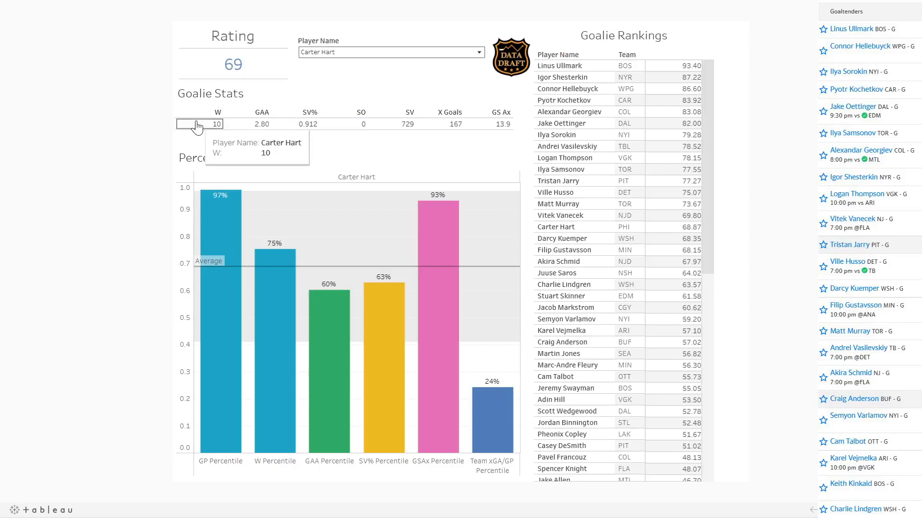
mouse_move(301, 124)
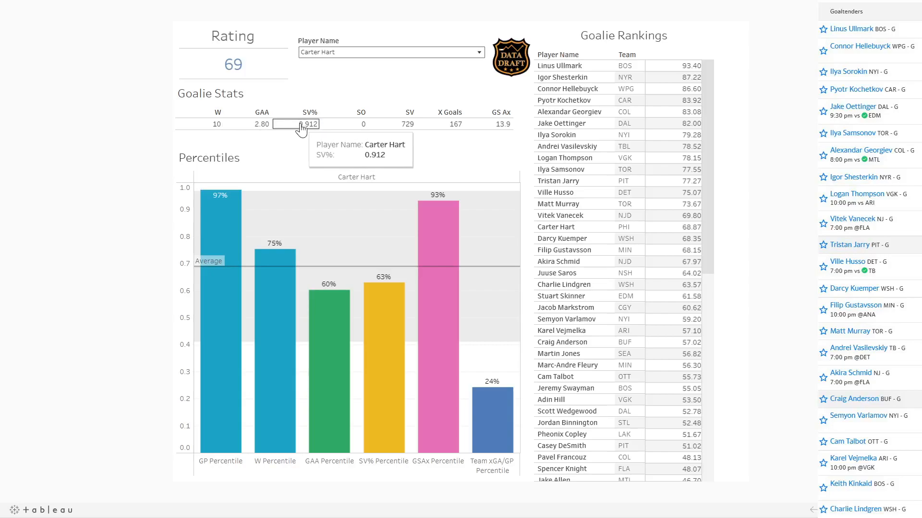
mouse_move(407, 124)
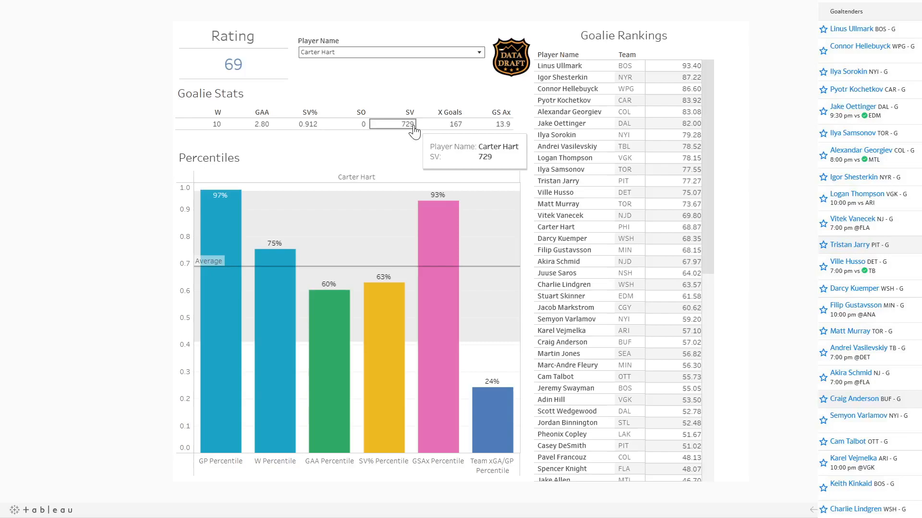
mouse_move(461, 145)
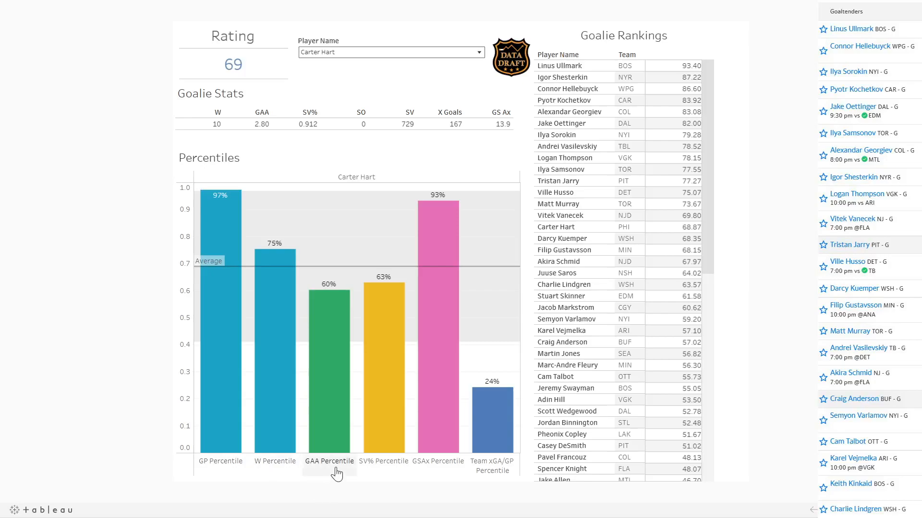
mouse_move(358, 474)
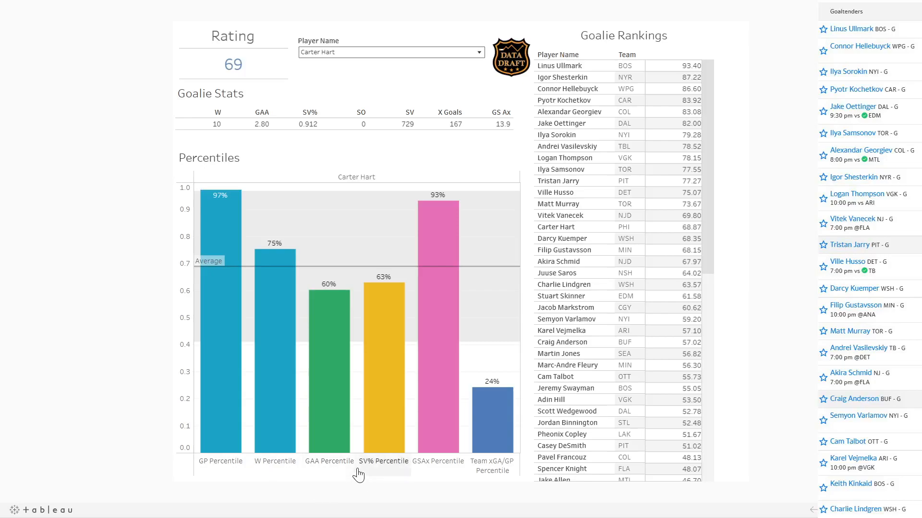
mouse_move(442, 471)
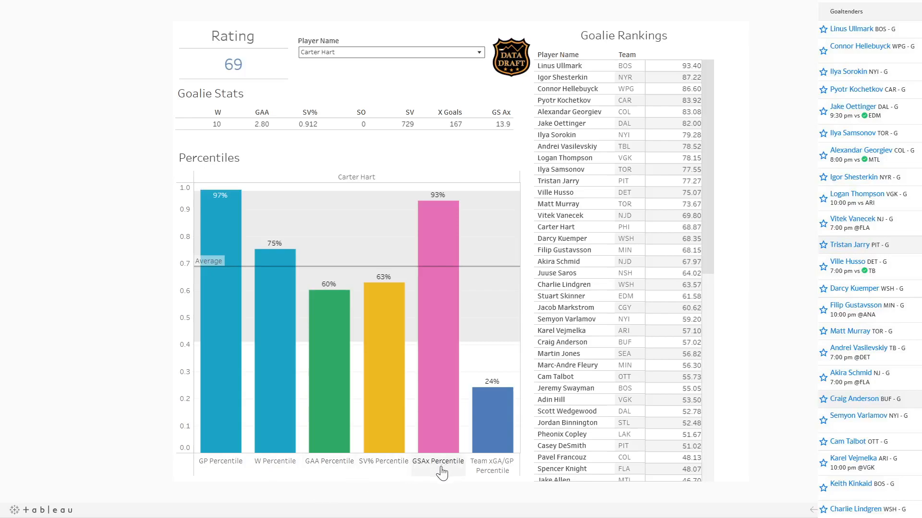
mouse_move(481, 473)
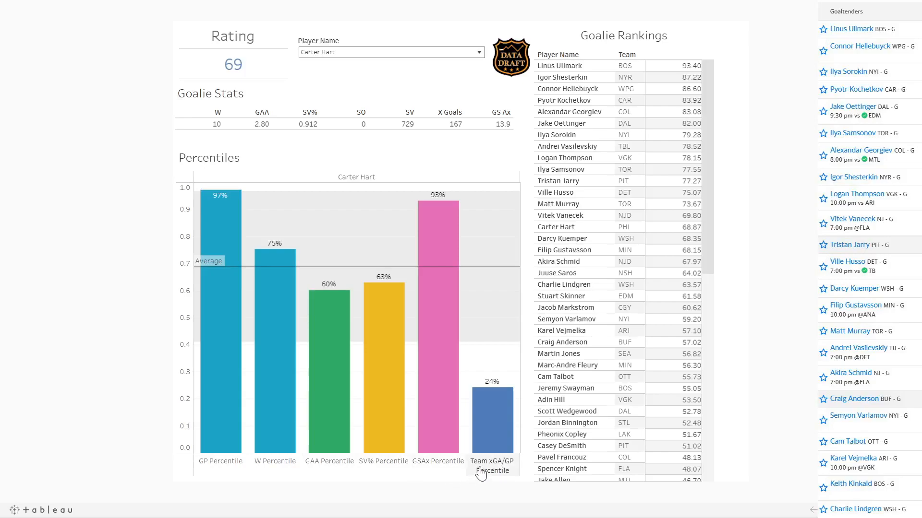
mouse_move(13, 507)
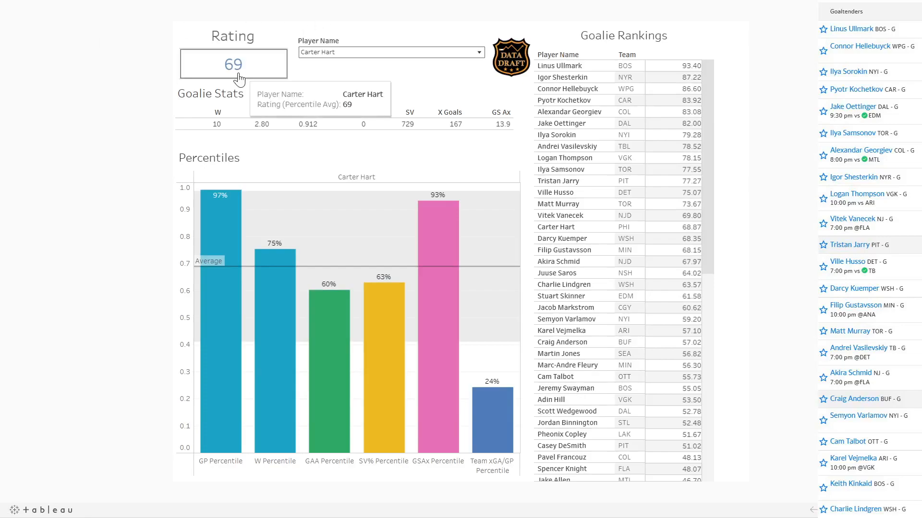
mouse_move(270, 277)
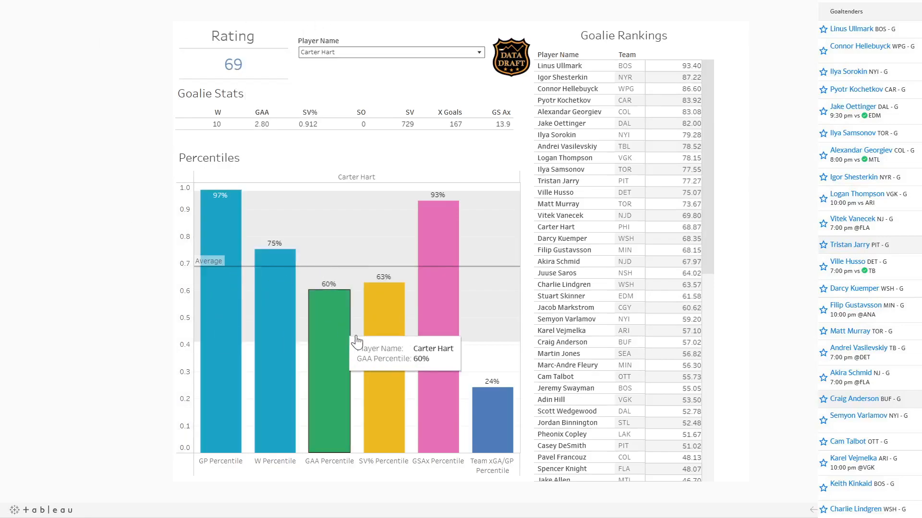
mouse_move(453, 320)
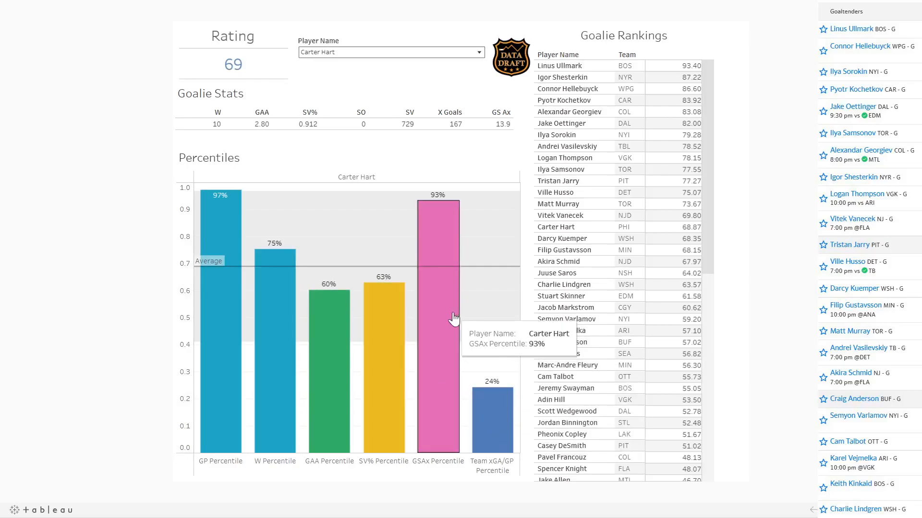
mouse_move(446, 236)
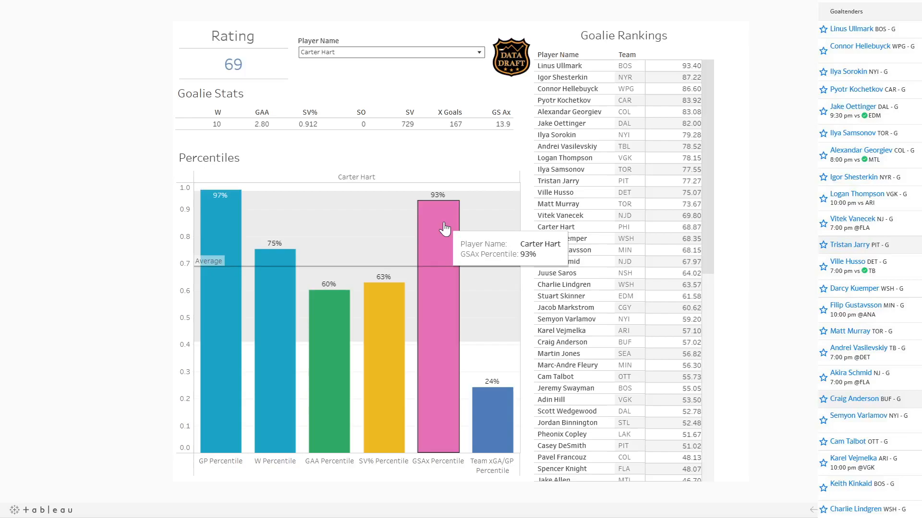
mouse_move(223, 235)
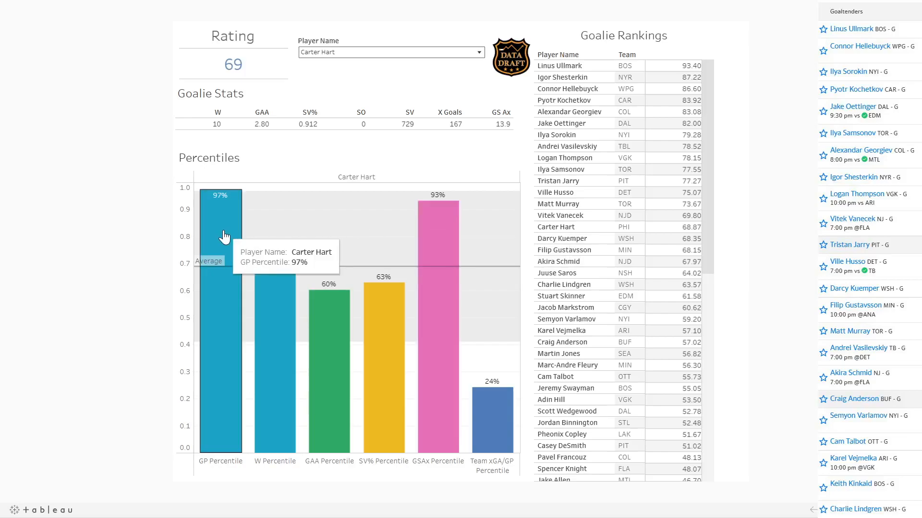
mouse_move(216, 207)
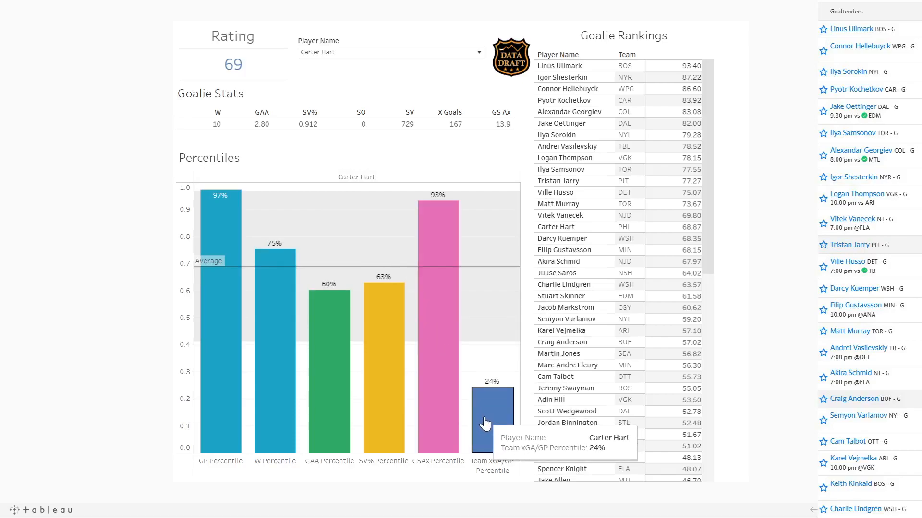
mouse_move(388, 398)
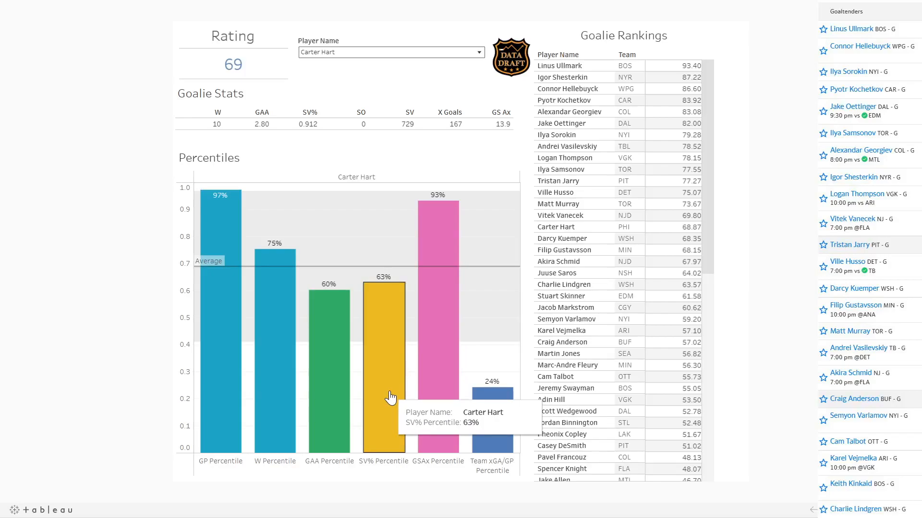
mouse_move(337, 399)
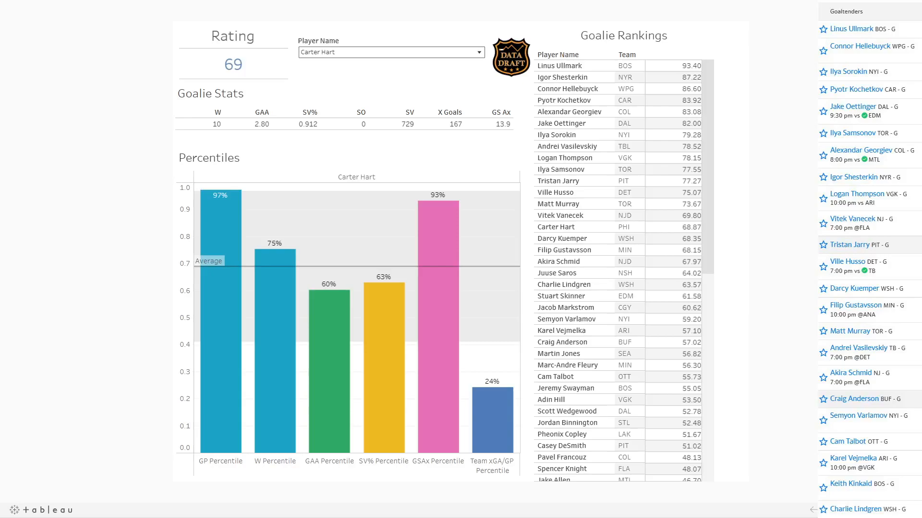
mouse_move(587, 238)
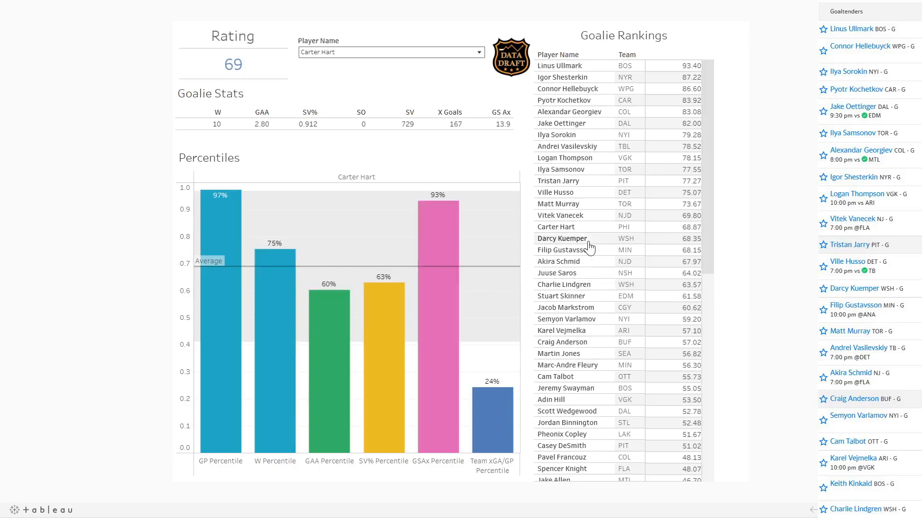
mouse_move(222, 215)
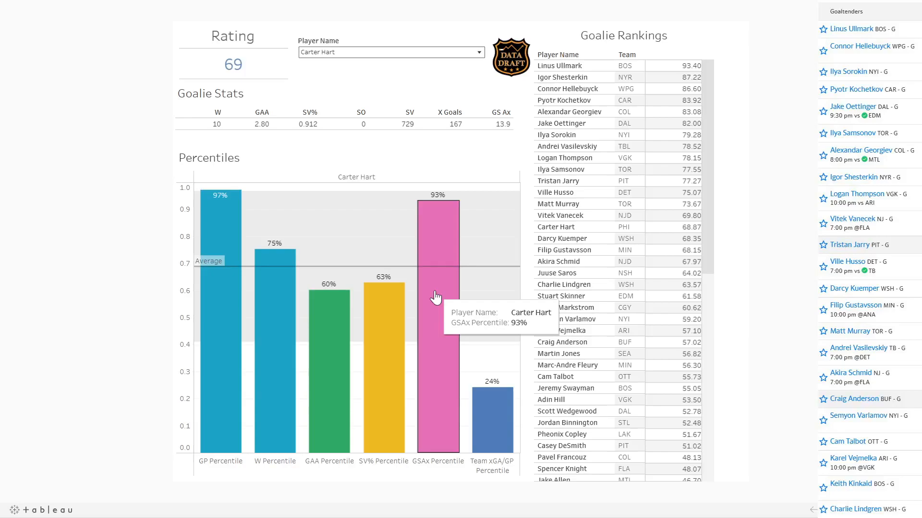
mouse_move(500, 400)
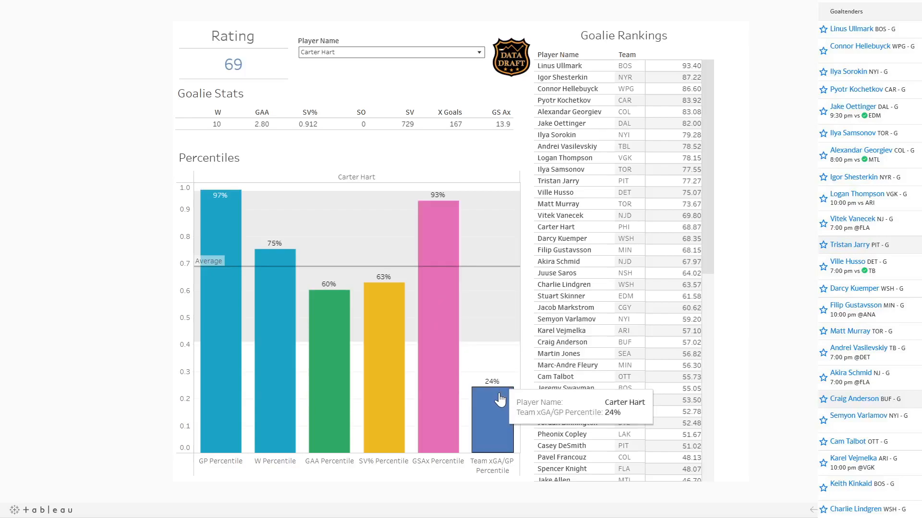
mouse_move(346, 381)
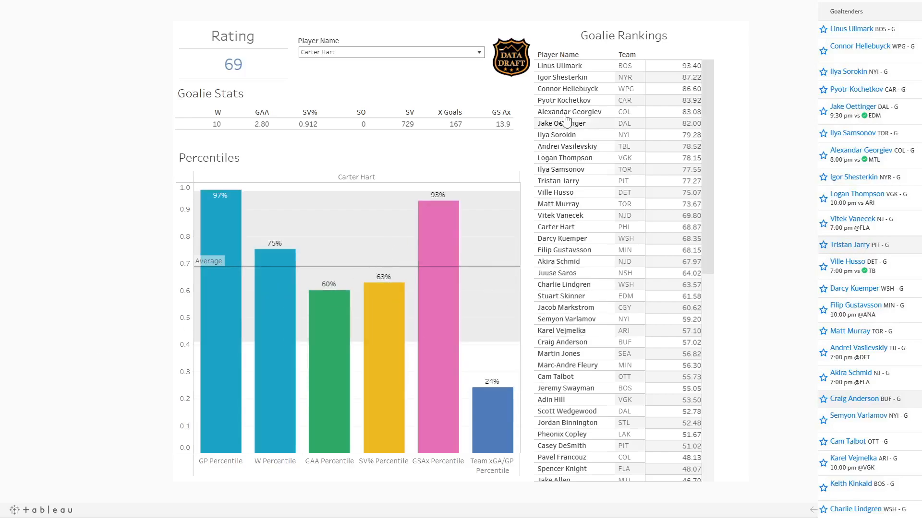
mouse_move(584, 107)
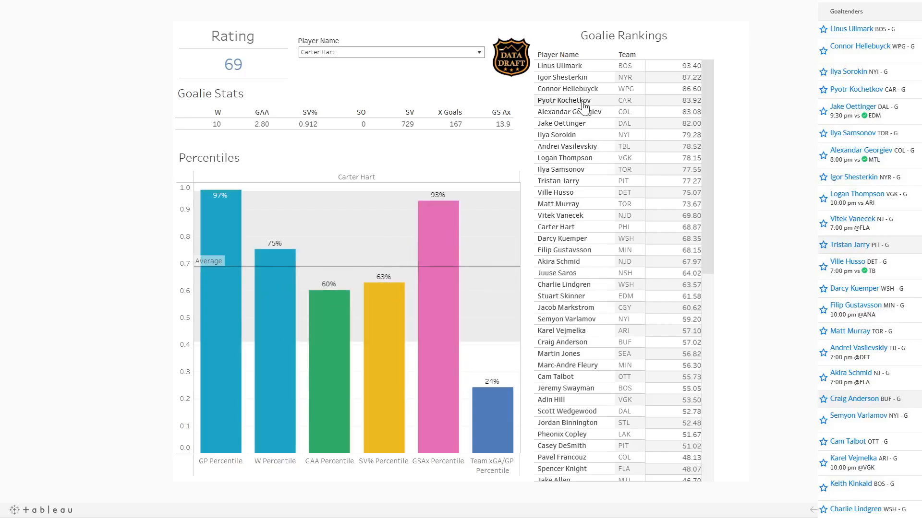
mouse_move(615, 104)
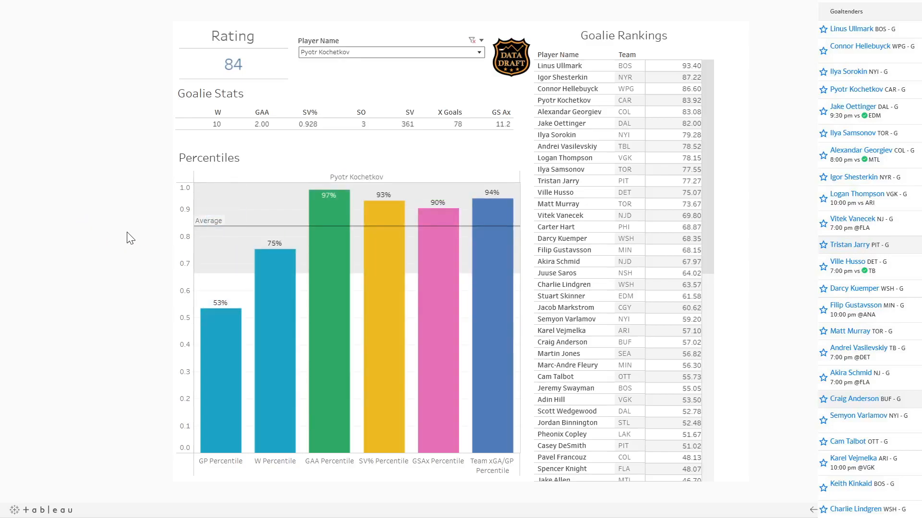
mouse_move(500, 297)
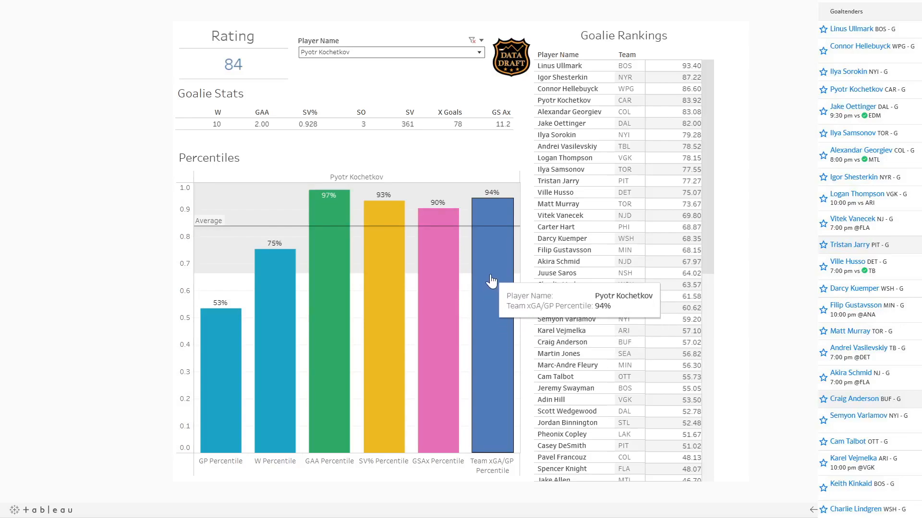
mouse_move(447, 275)
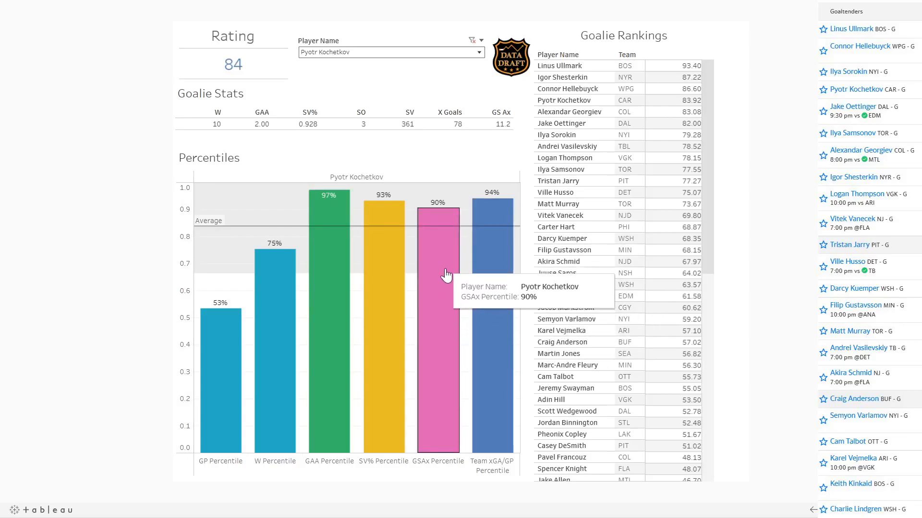
mouse_move(500, 124)
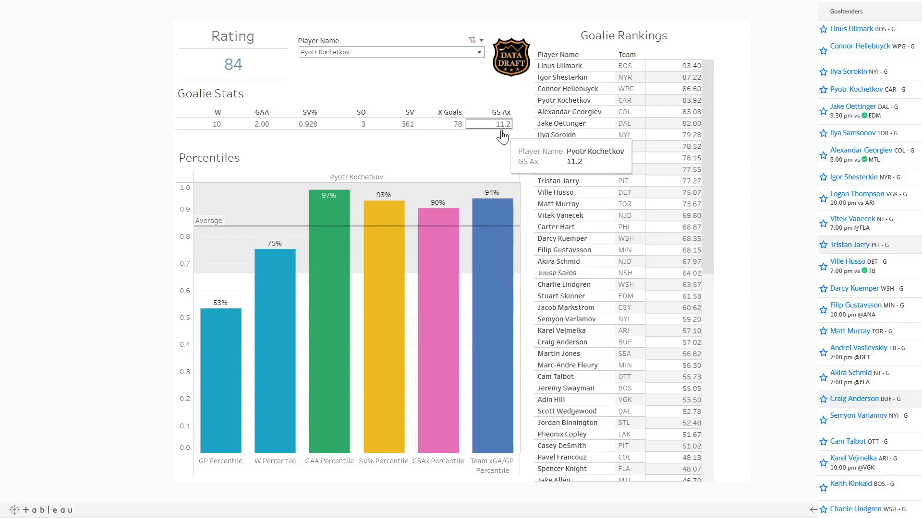
mouse_move(382, 282)
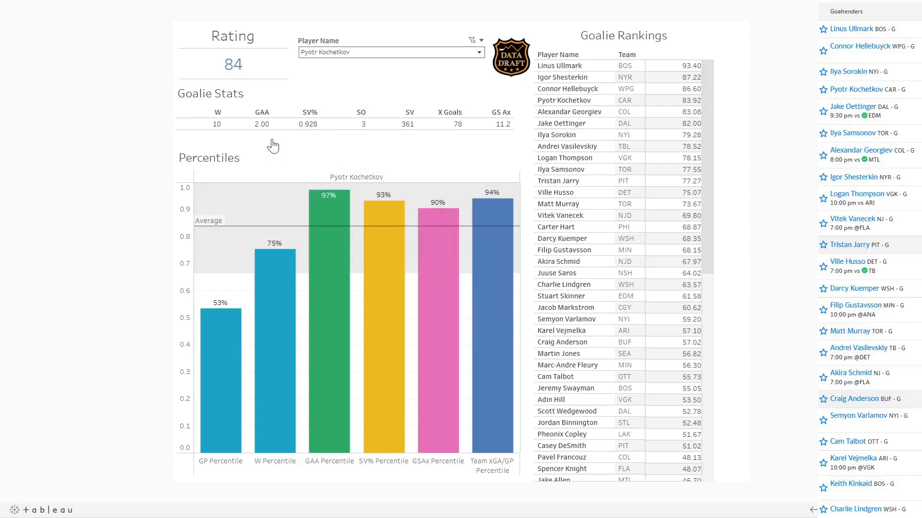
mouse_move(292, 344)
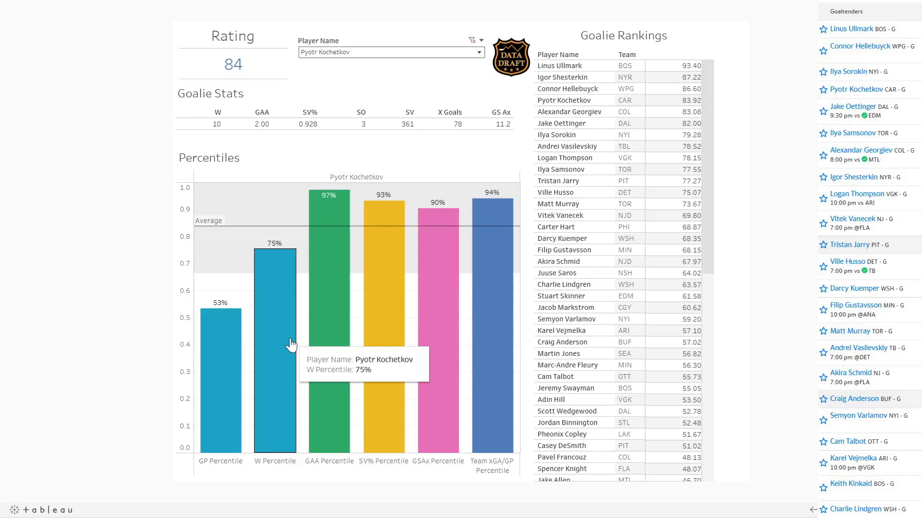
mouse_move(226, 369)
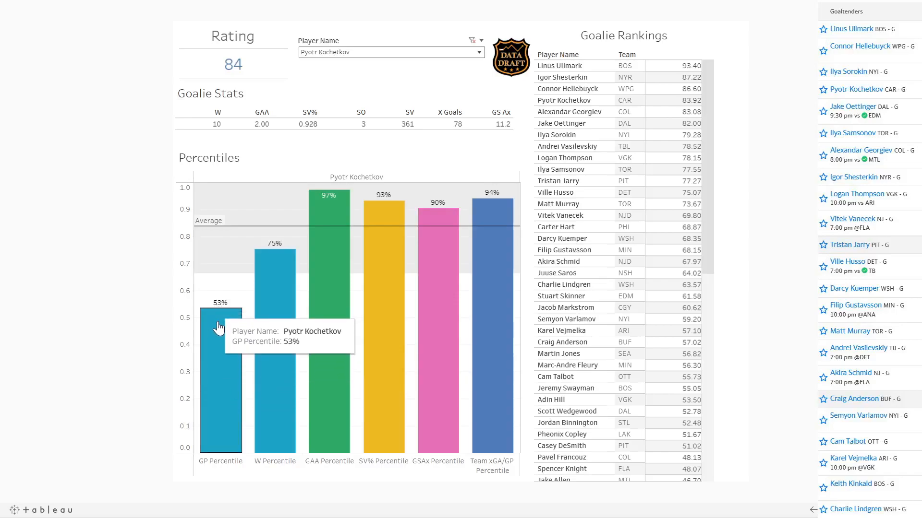
mouse_move(226, 321)
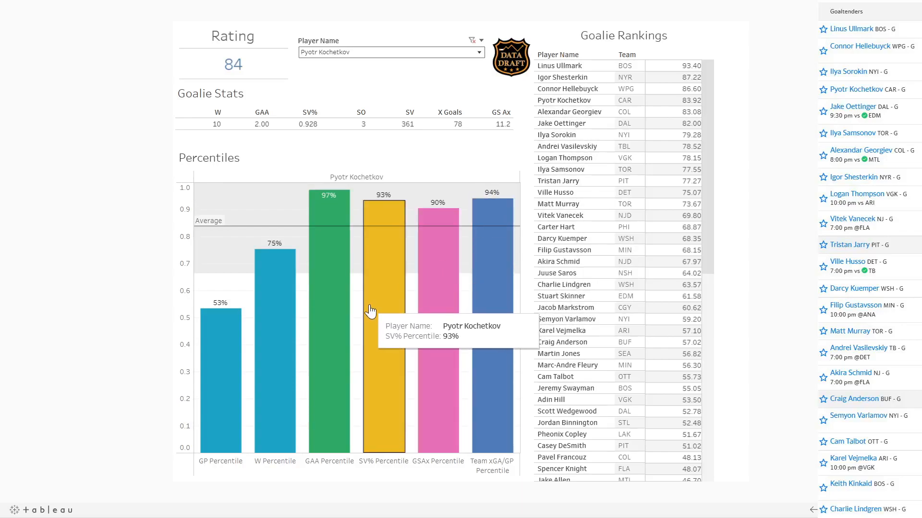
mouse_move(274, 250)
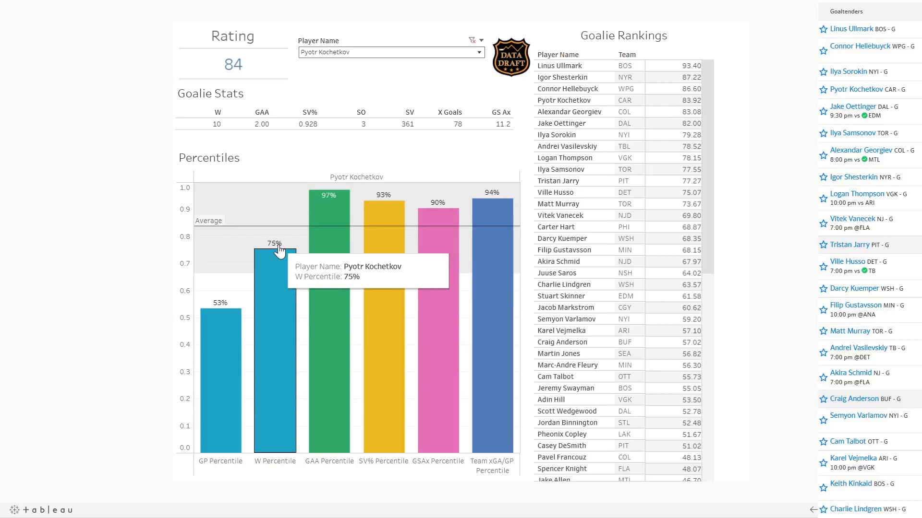
mouse_move(555, 254)
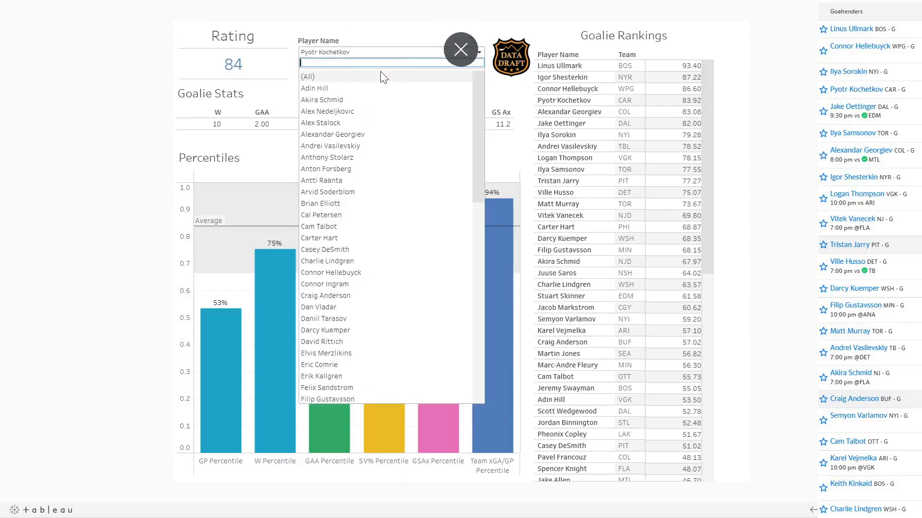
Select Akira Schmid in the Player Name filter to show his 68 rating.
click(321, 99)
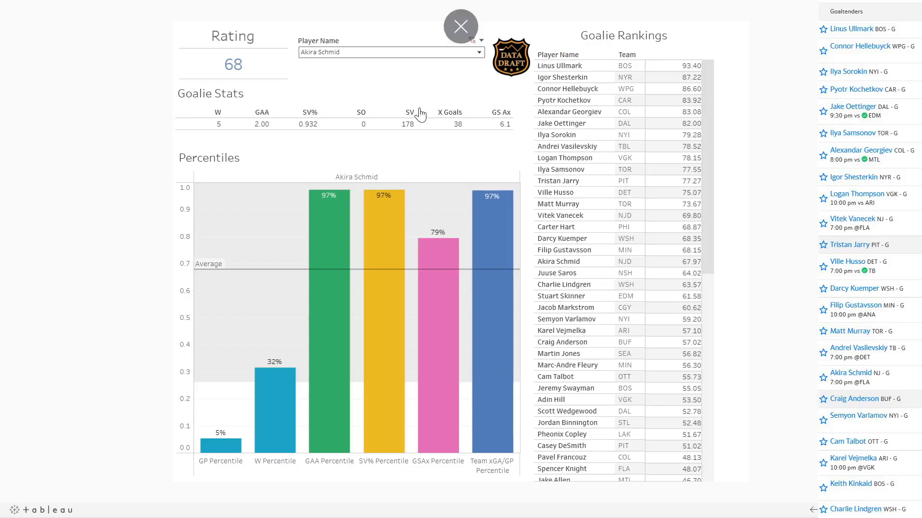
mouse_move(497, 231)
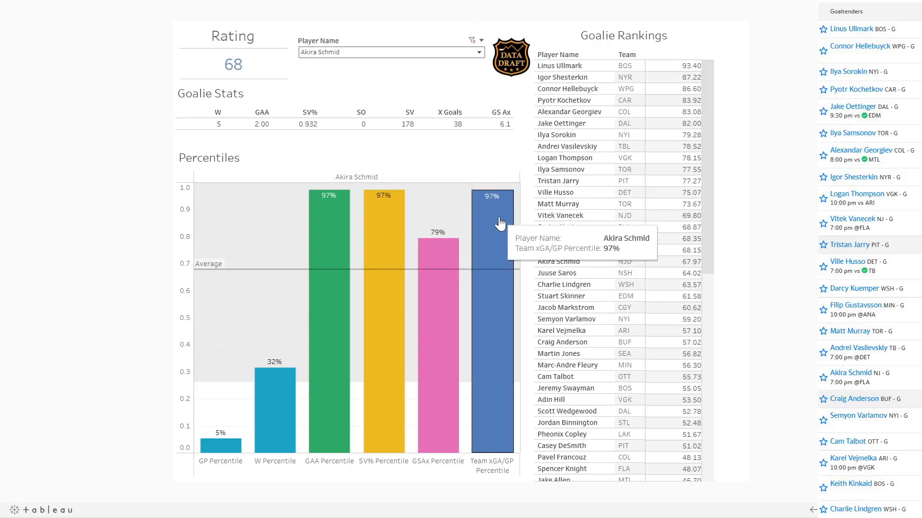
mouse_move(220, 445)
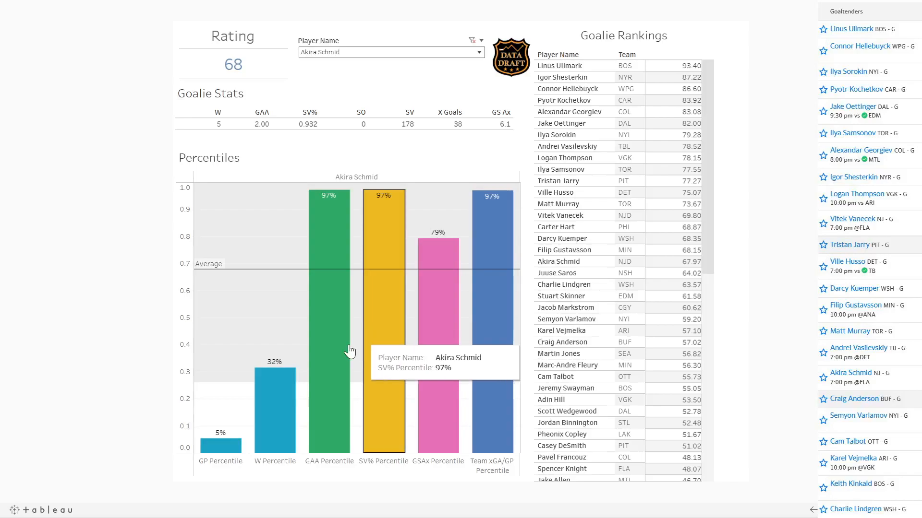
mouse_move(481, 379)
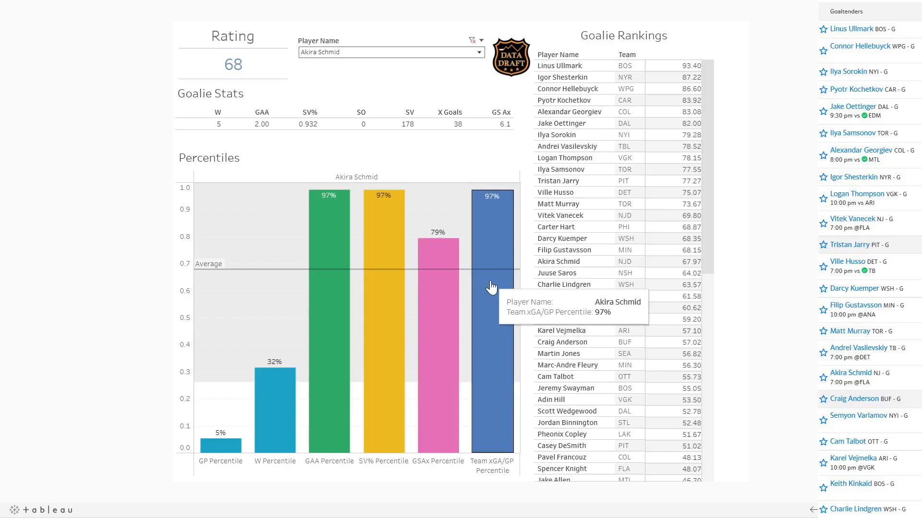
mouse_move(319, 137)
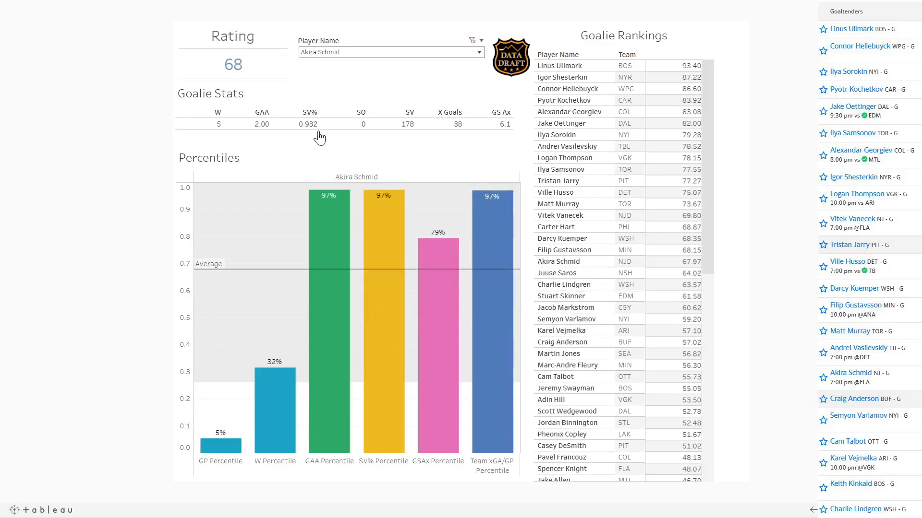
mouse_move(246, 124)
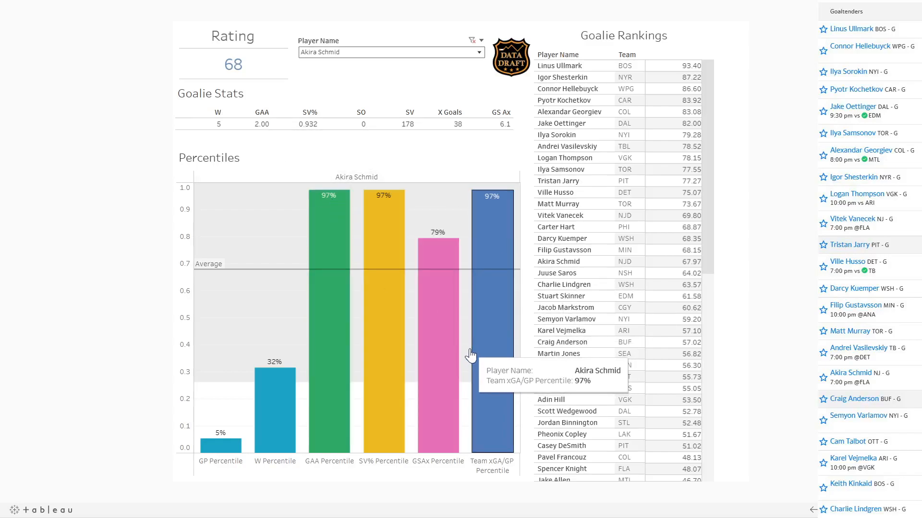
mouse_move(440, 340)
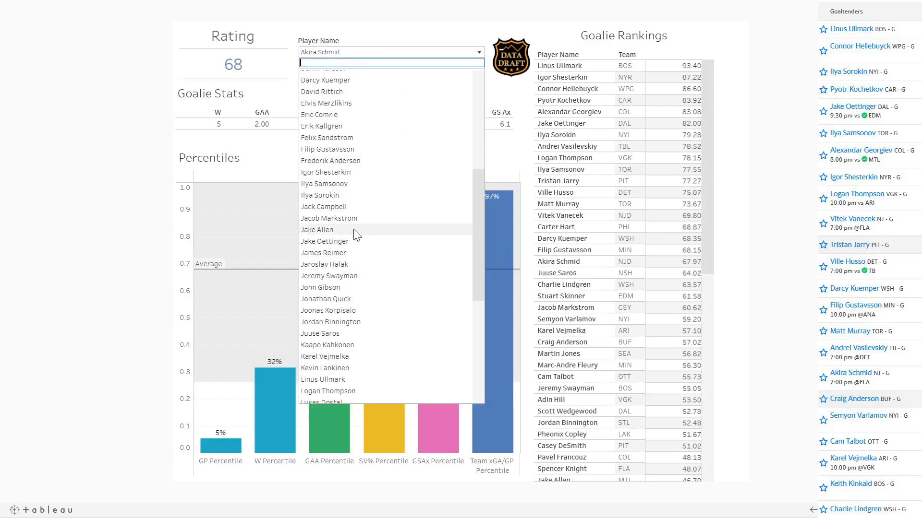
Pick Jacob Markstrom from the Player Name list, showing rating 61 and .893 SV%.
click(329, 218)
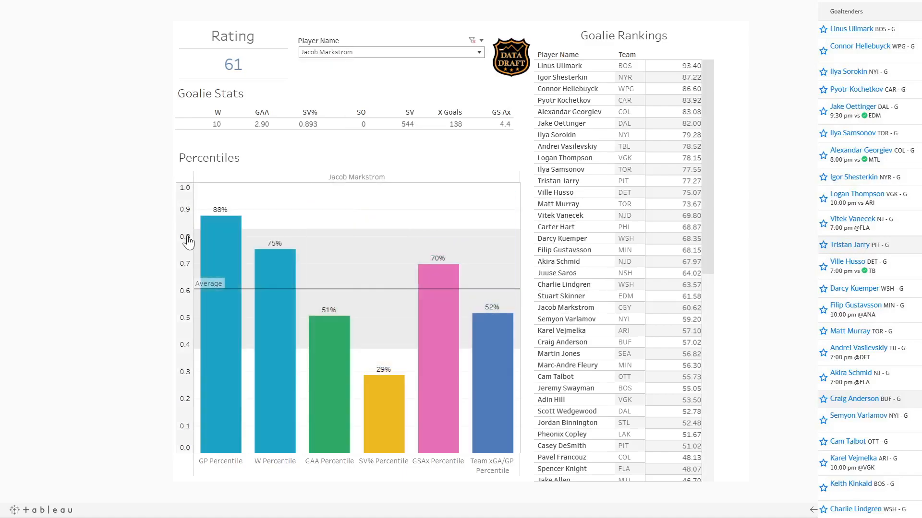
mouse_move(490, 354)
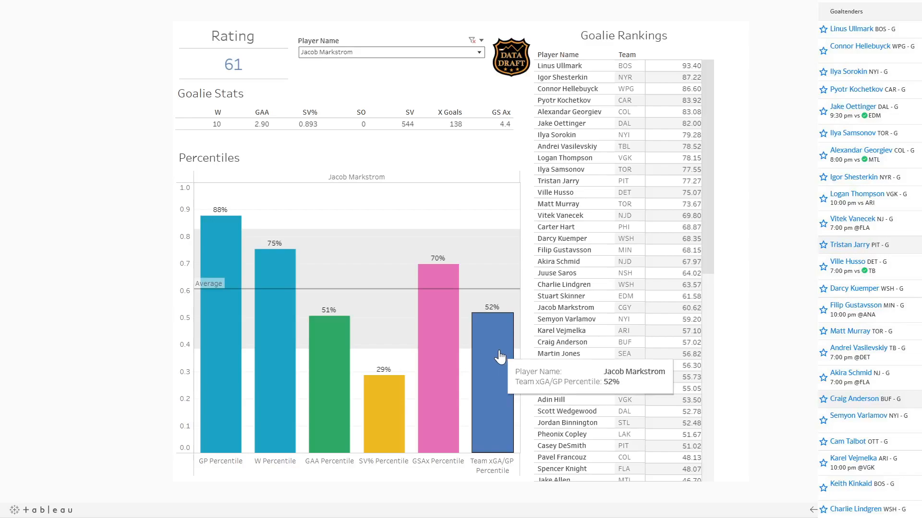
mouse_move(220, 271)
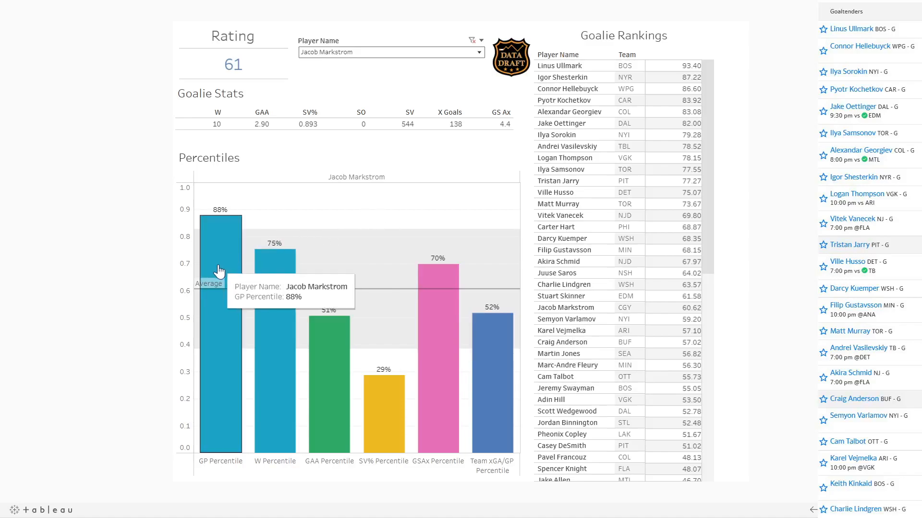
mouse_move(222, 258)
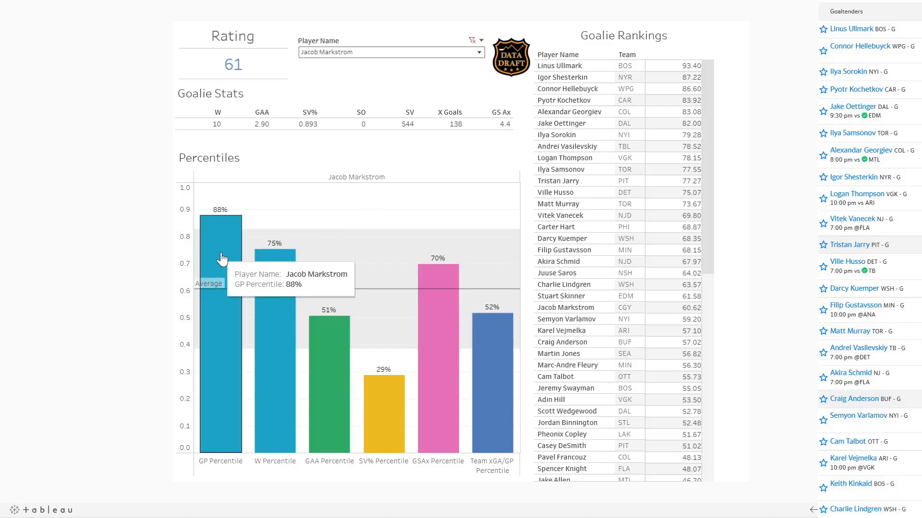
mouse_move(215, 387)
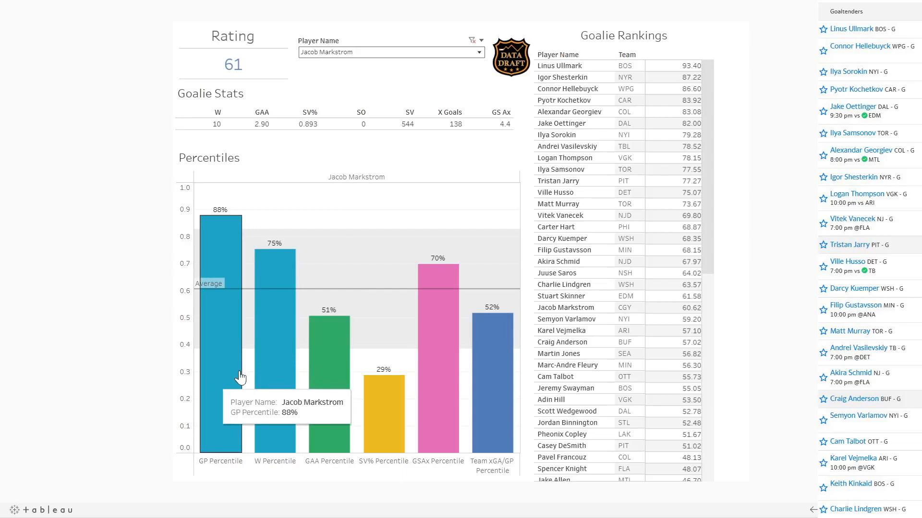
mouse_move(277, 359)
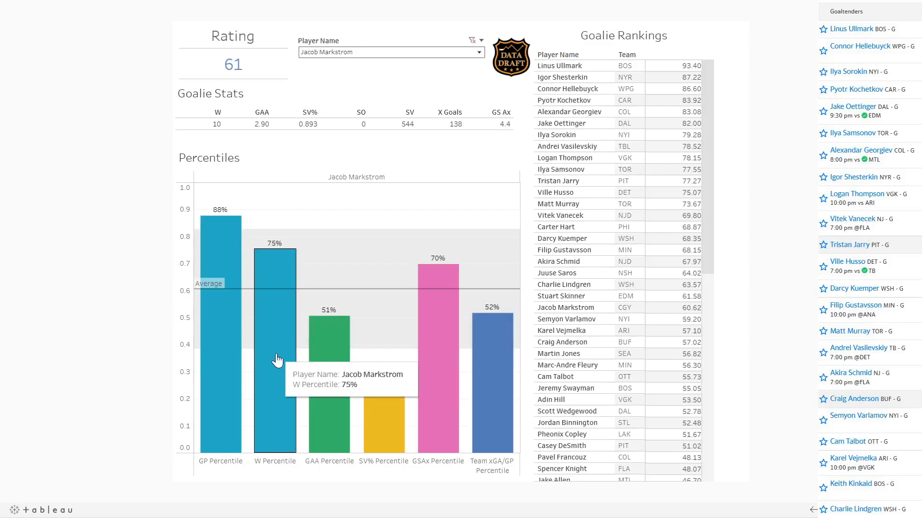
mouse_move(386, 417)
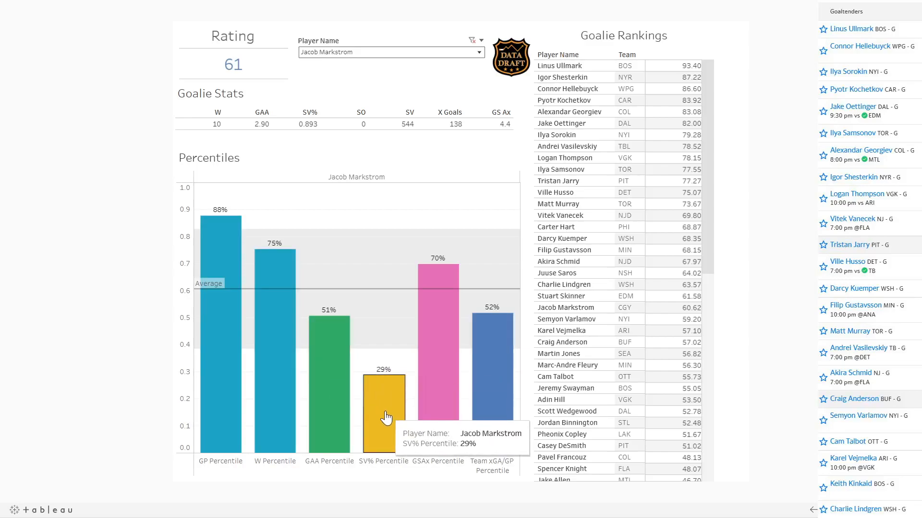
mouse_move(330, 405)
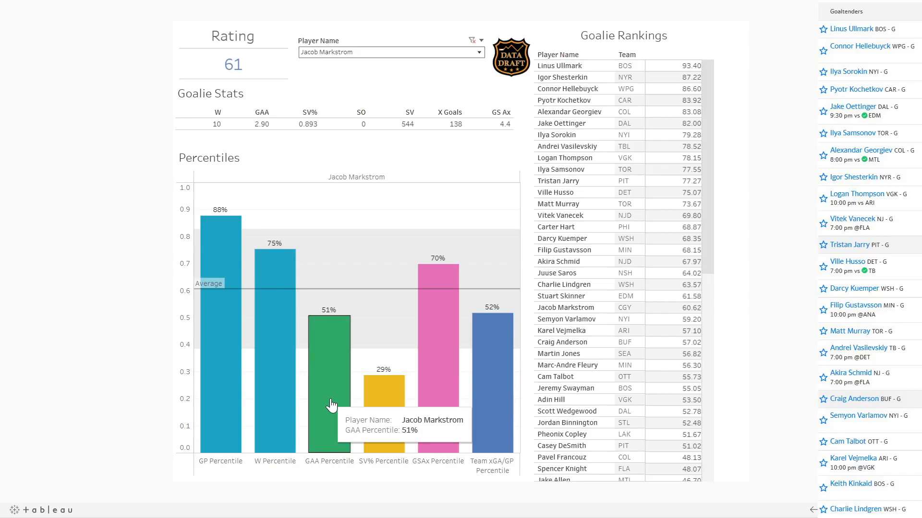
mouse_move(341, 405)
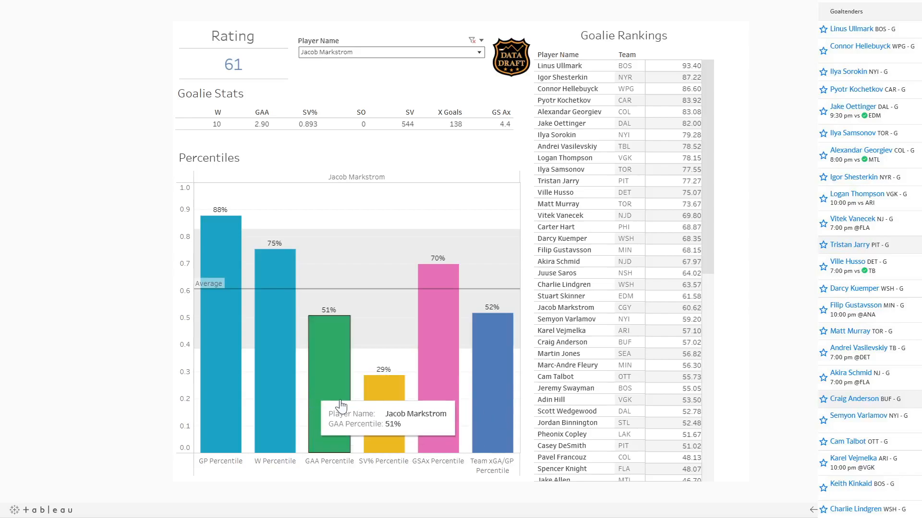
mouse_move(496, 147)
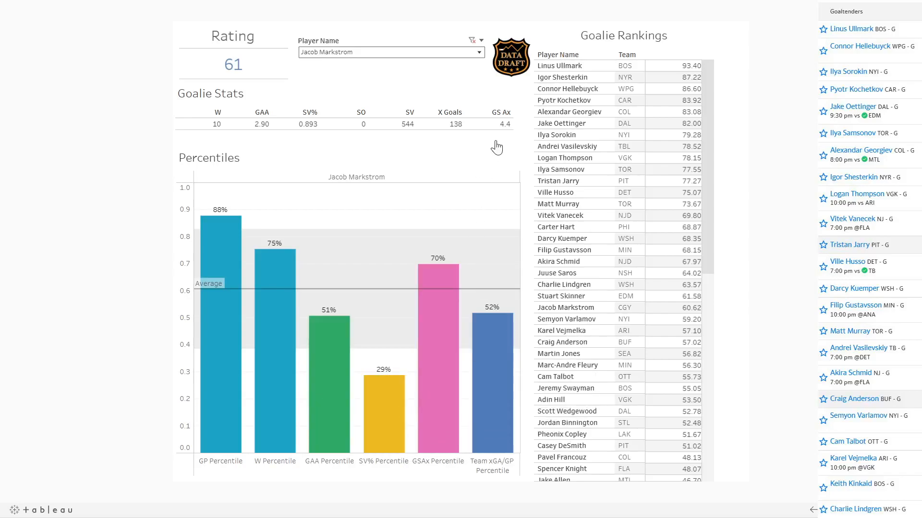
mouse_move(453, 341)
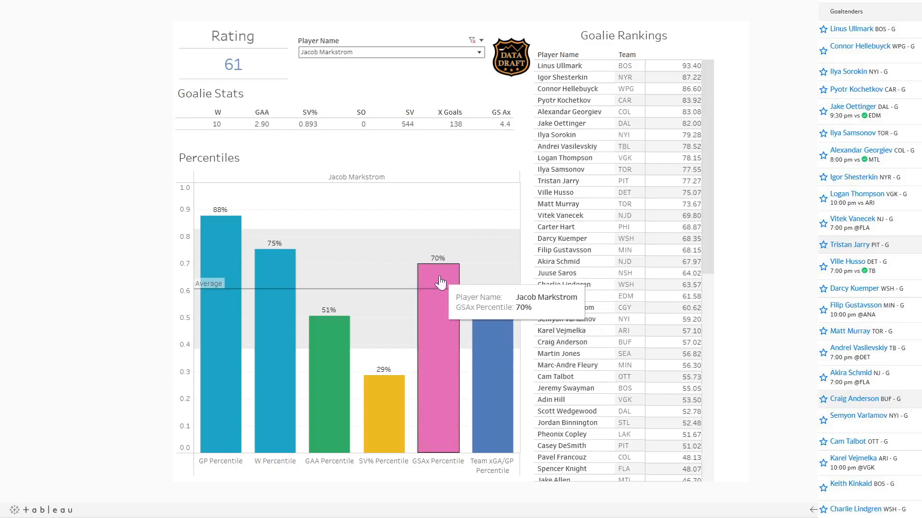
mouse_move(417, 336)
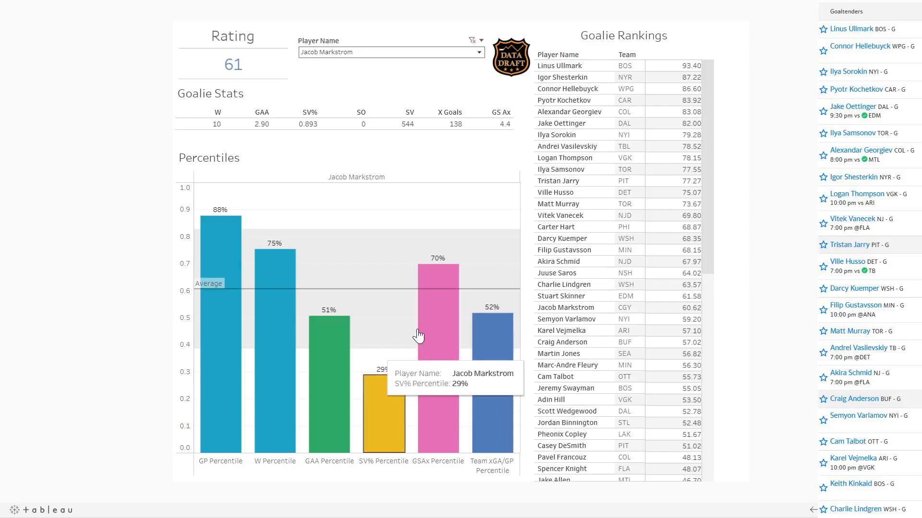
mouse_move(433, 356)
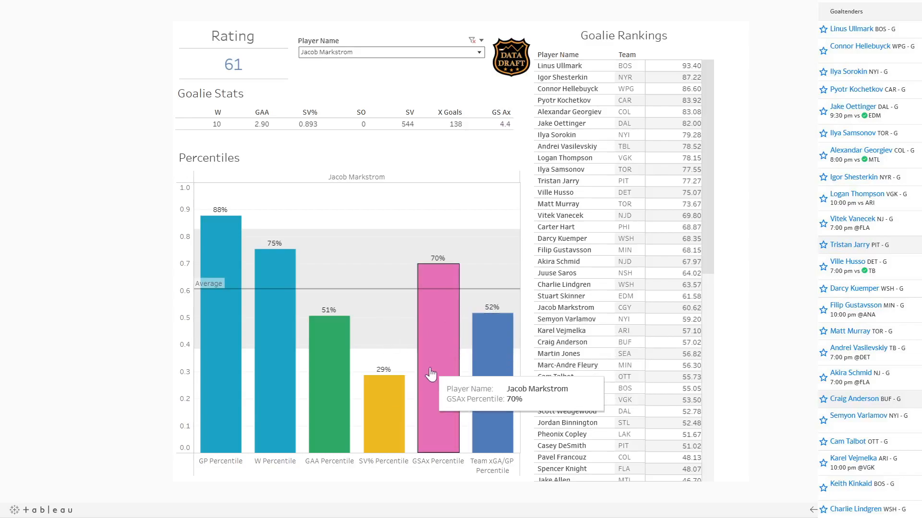
mouse_move(306, 435)
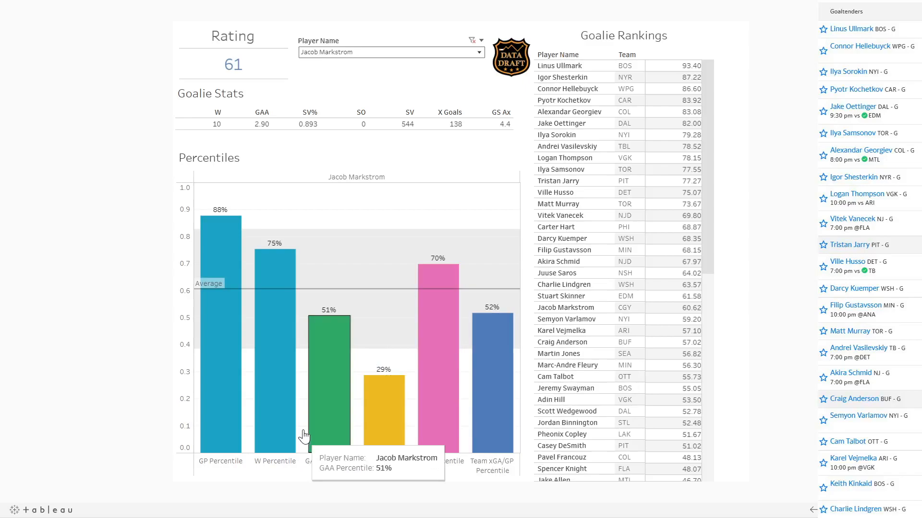
mouse_move(243, 316)
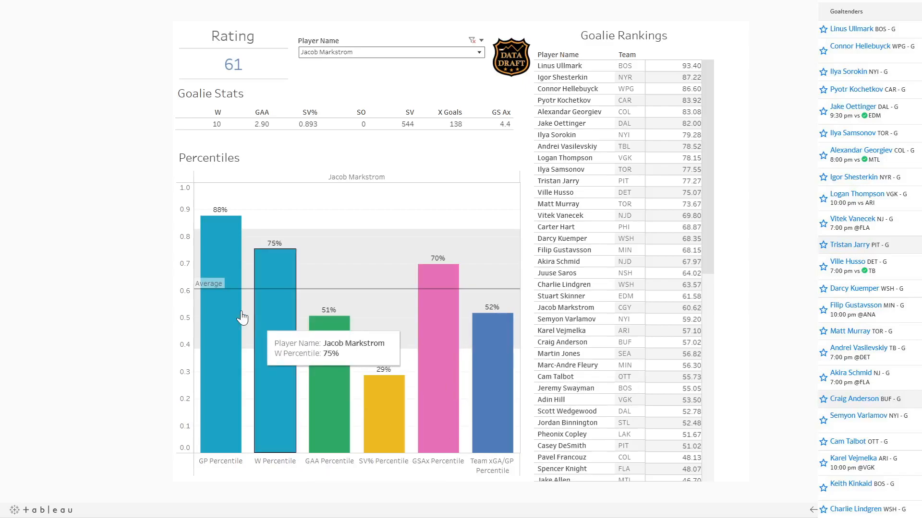
mouse_move(116, 290)
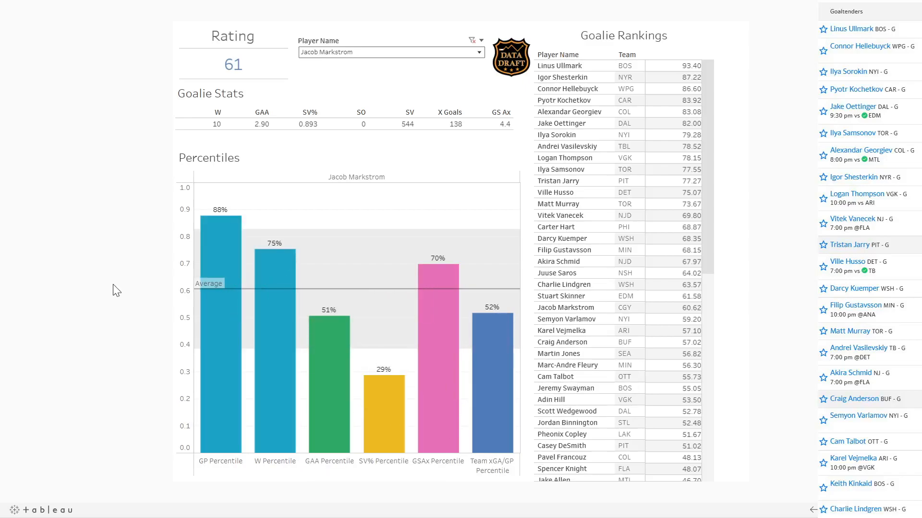
mouse_move(129, 276)
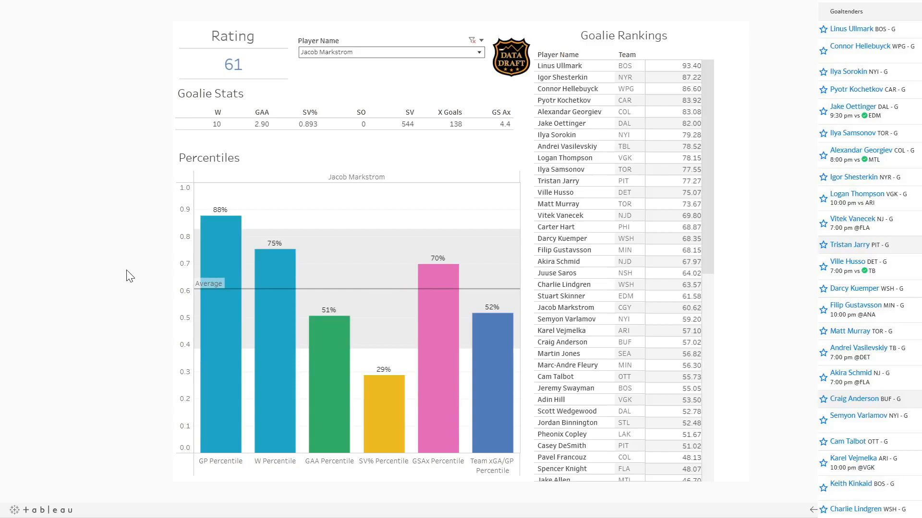
mouse_move(227, 330)
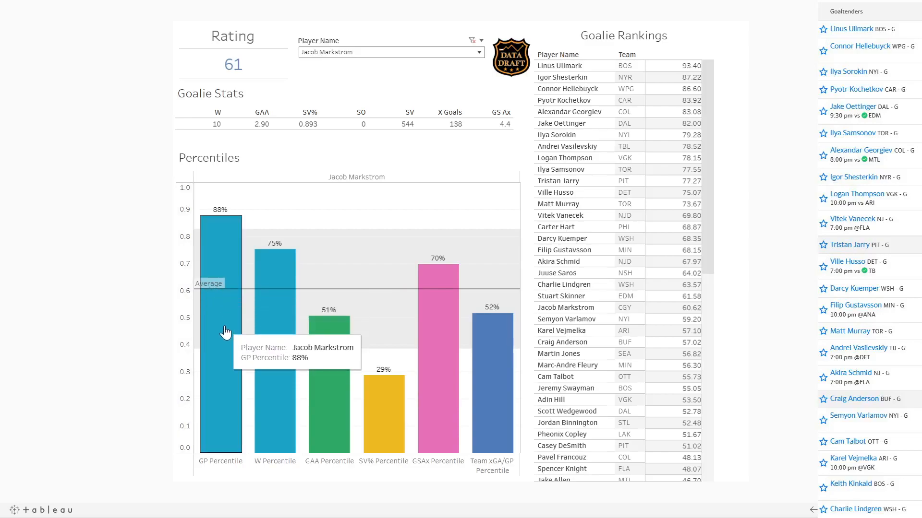
mouse_move(288, 309)
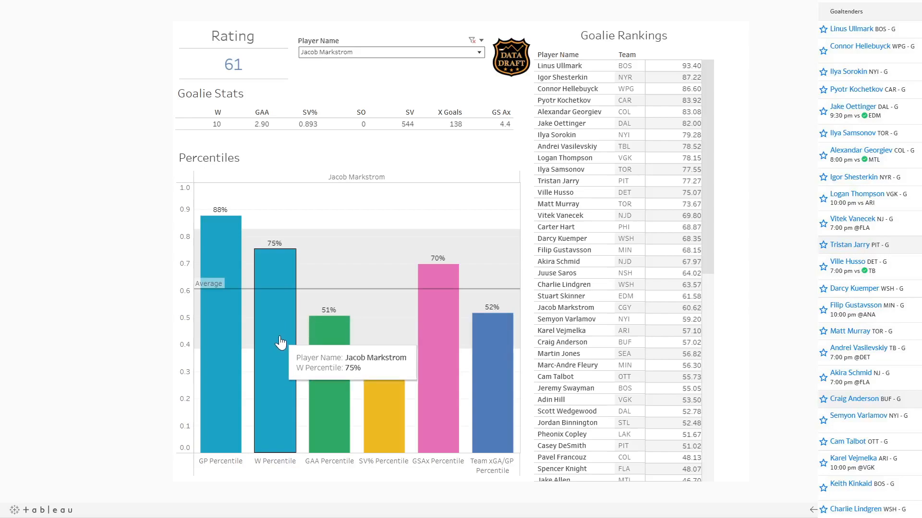
mouse_move(395, 418)
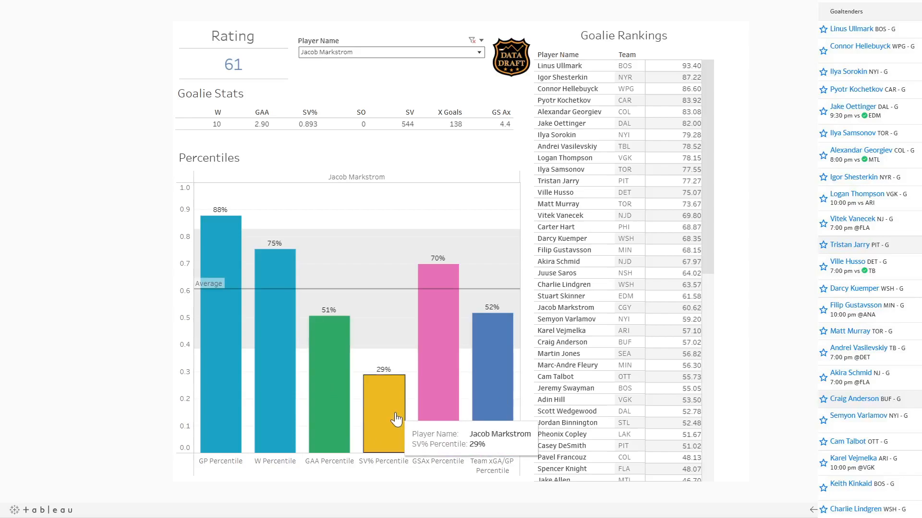
mouse_move(338, 408)
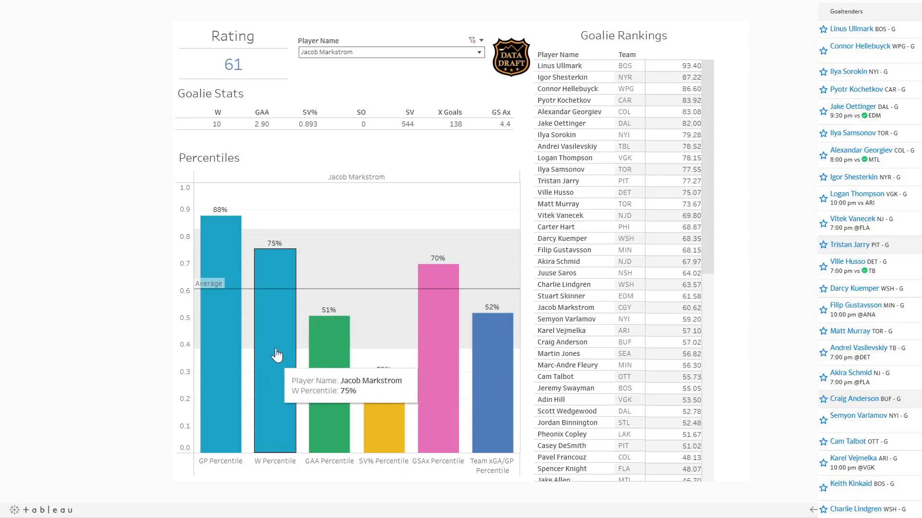
mouse_move(280, 343)
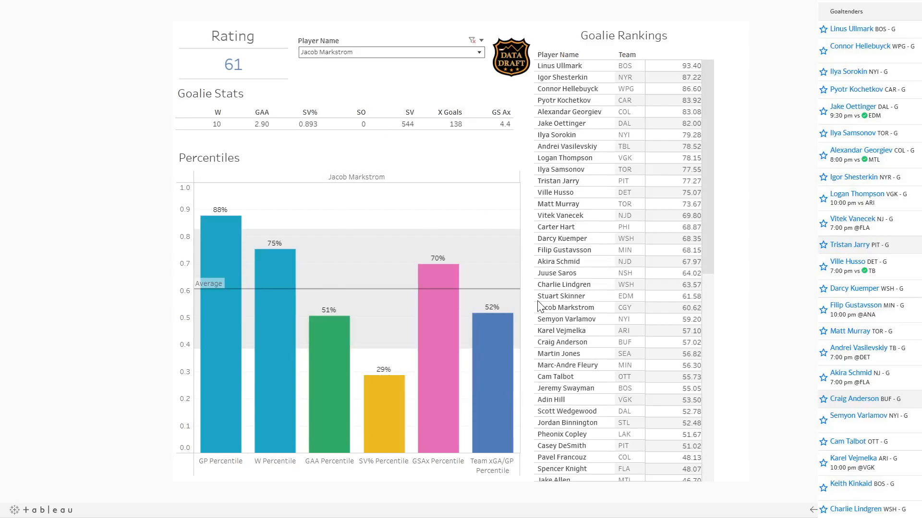
mouse_move(379, 369)
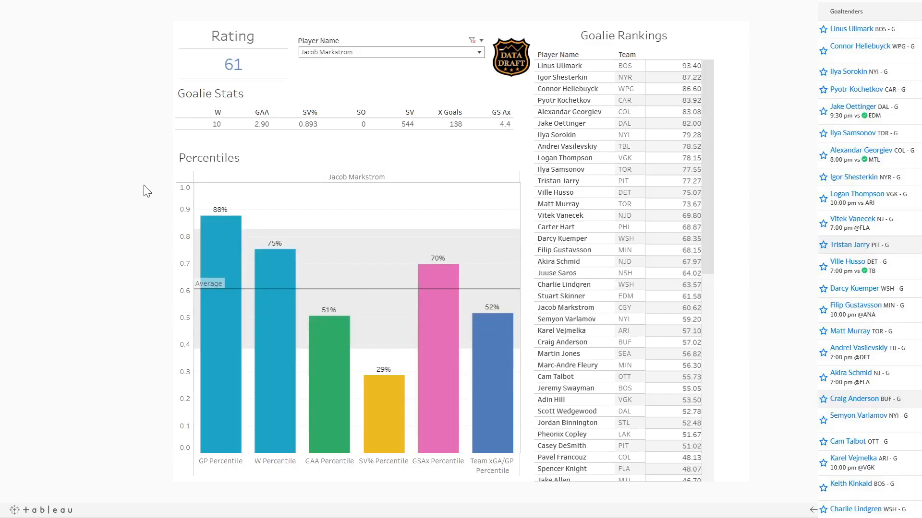
mouse_move(149, 364)
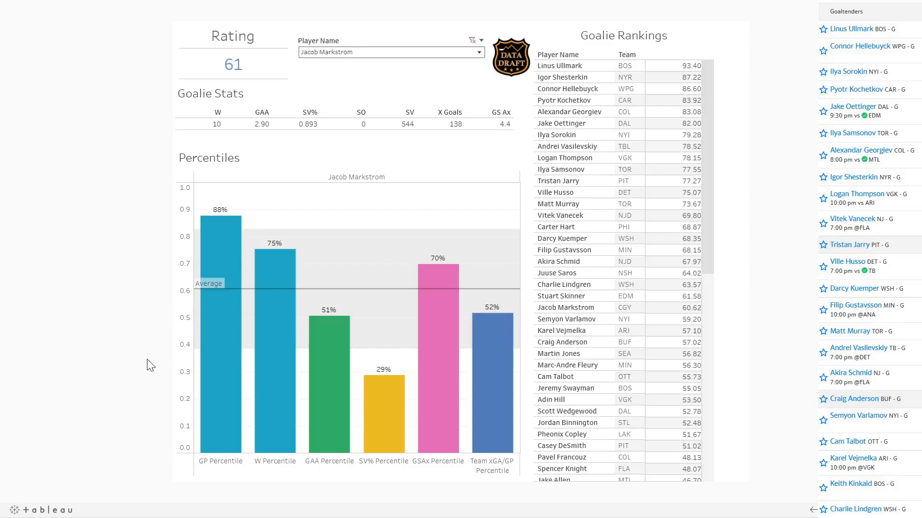
mouse_move(255, 275)
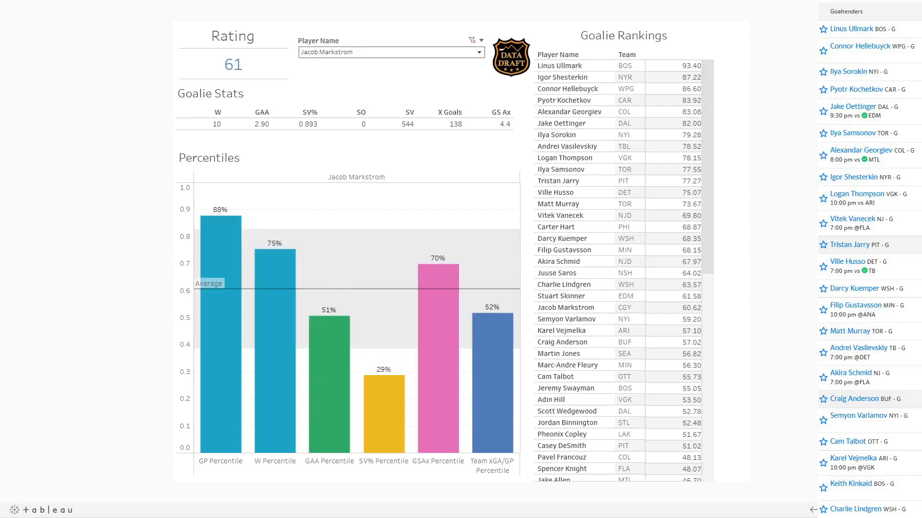
Select Stuart Skinner from the Player Name dropdown, showing rating 62 and .915 SV%.
click(390, 51)
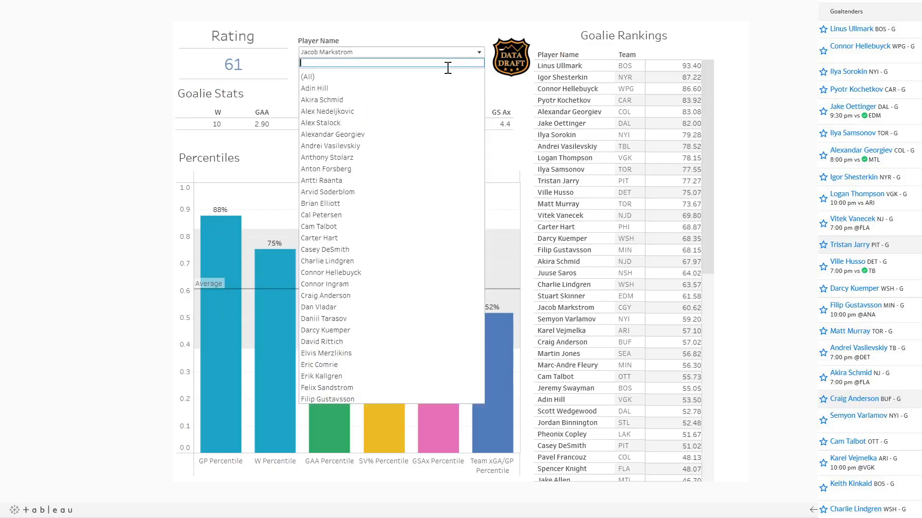
scroll(down, 3)
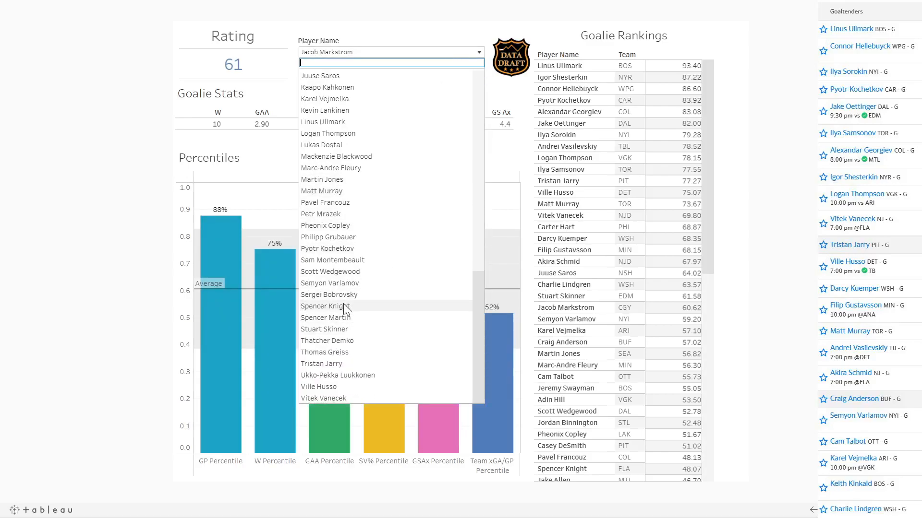
click(325, 329)
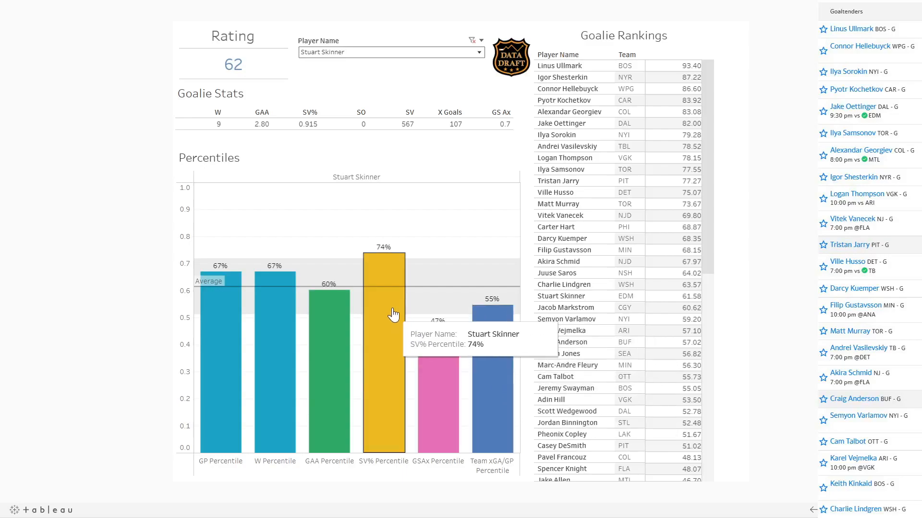
mouse_move(304, 124)
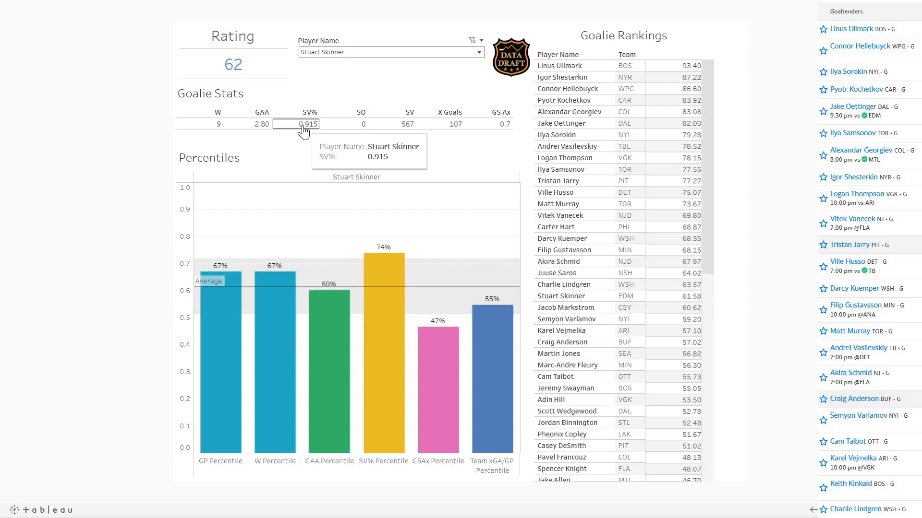
mouse_move(383, 282)
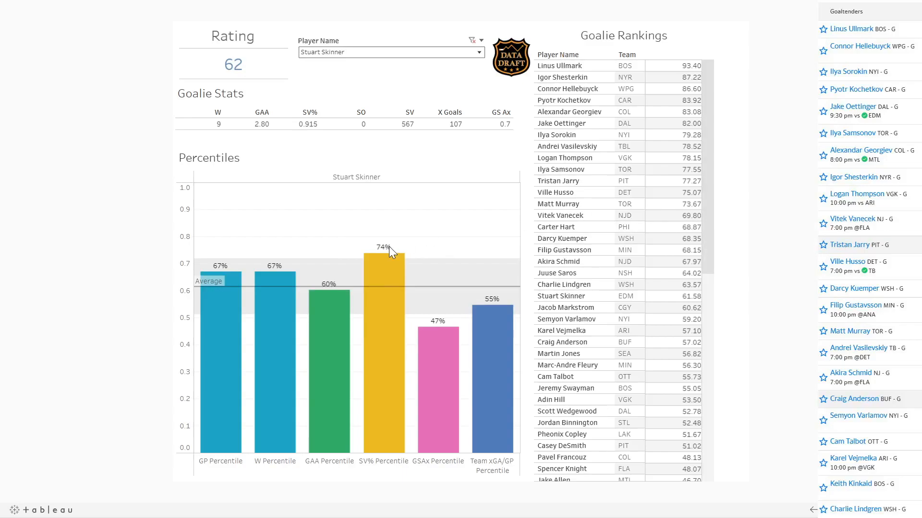
mouse_move(400, 262)
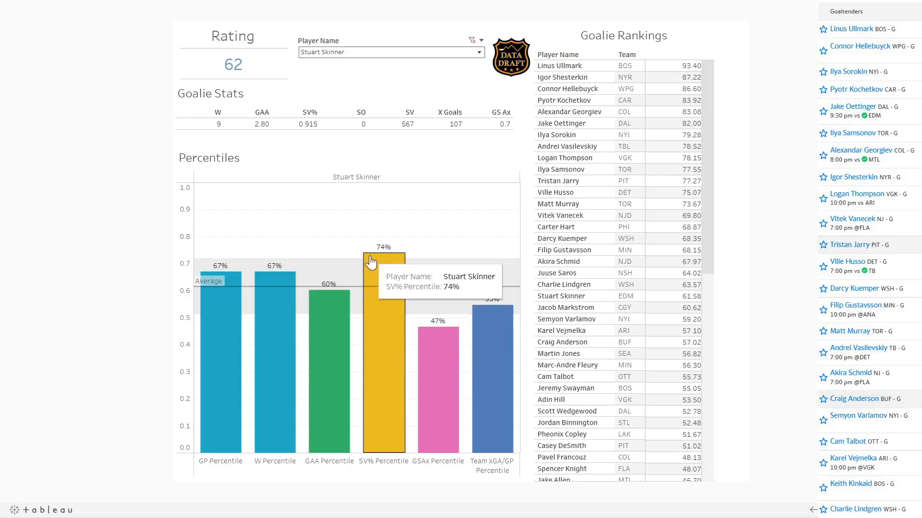
mouse_move(338, 328)
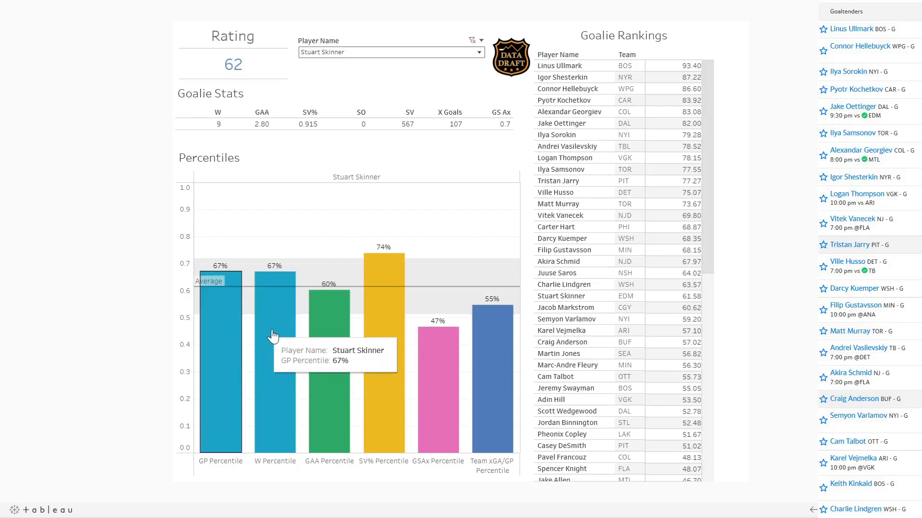
mouse_move(424, 60)
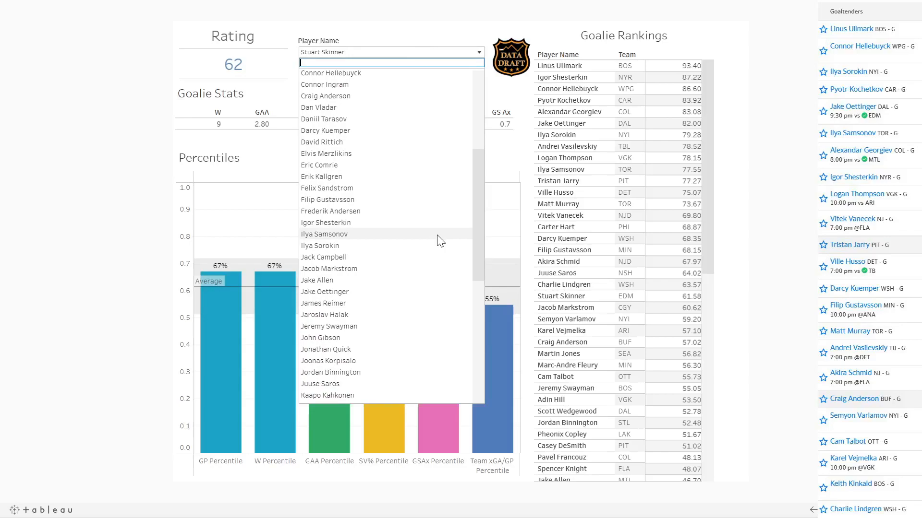
Pick Jack Campbell from the Player Name list, showing rating 31 and 4.10 GAA.
click(323, 257)
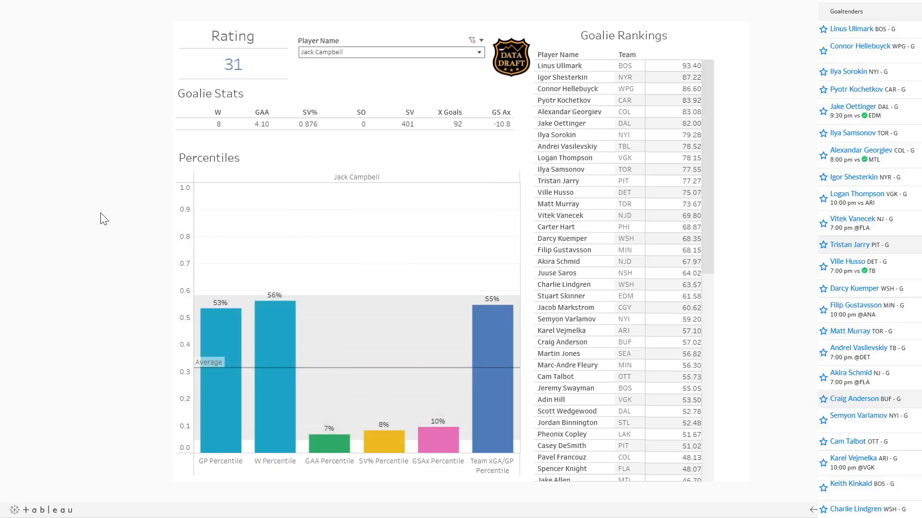
mouse_move(500, 357)
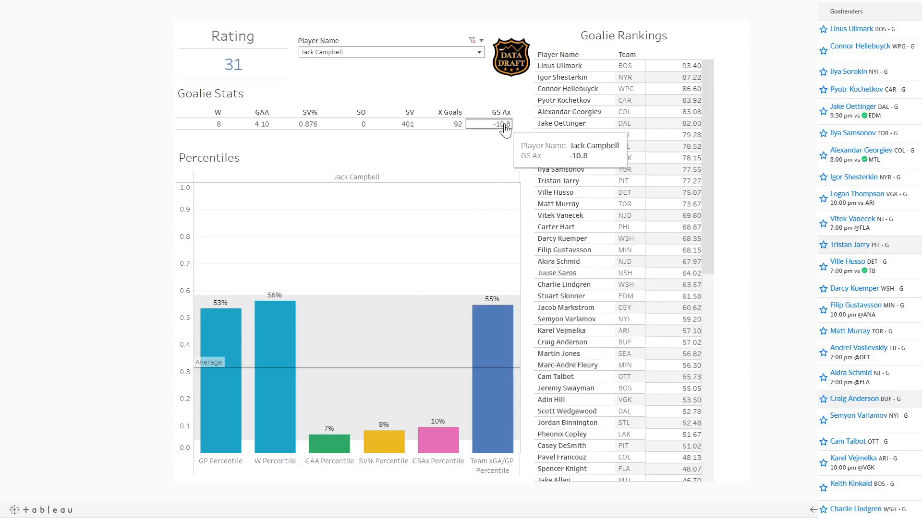
mouse_move(425, 392)
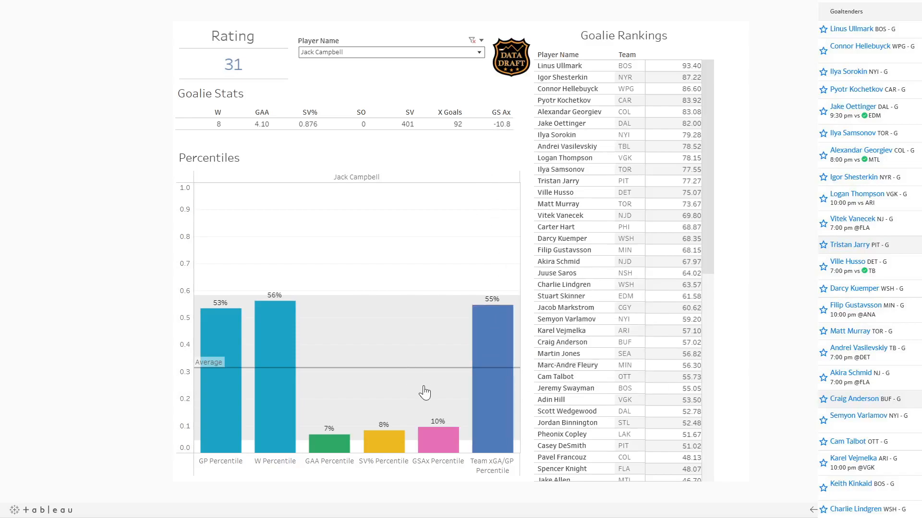
mouse_move(439, 438)
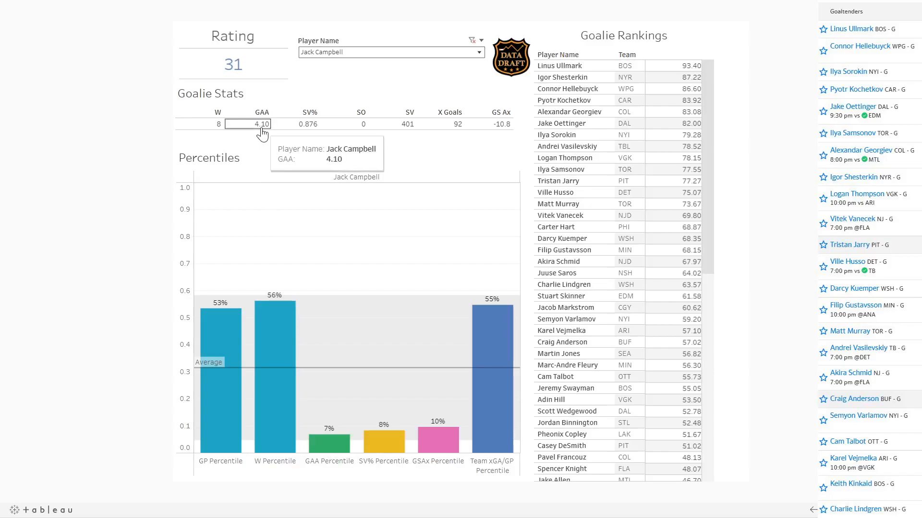
mouse_move(286, 362)
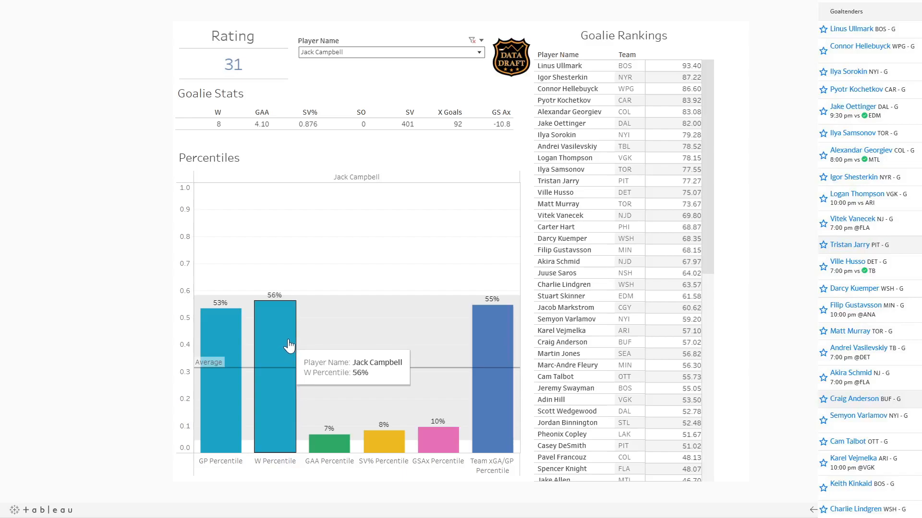
mouse_move(447, 365)
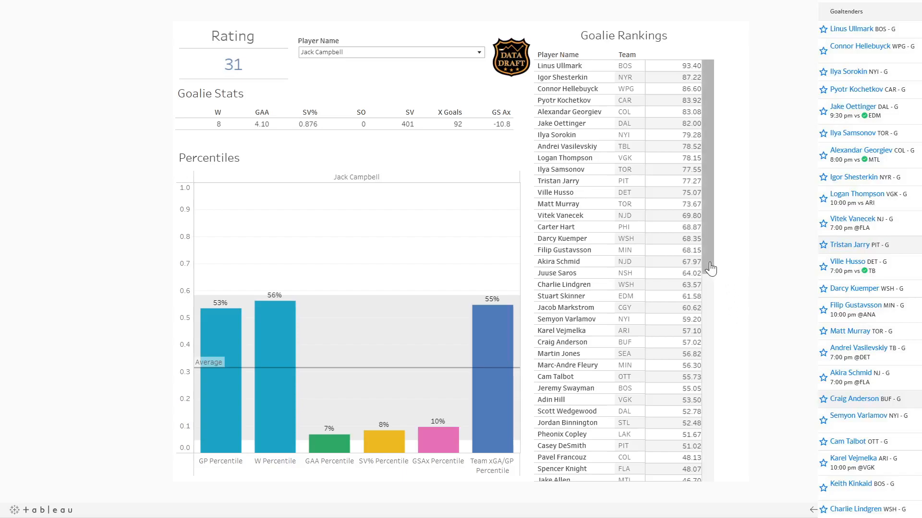
mouse_move(721, 302)
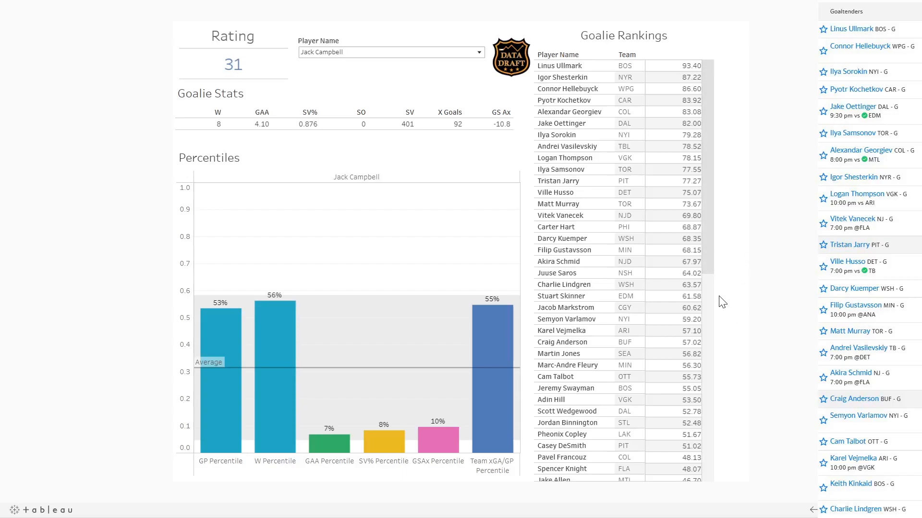
mouse_move(735, 283)
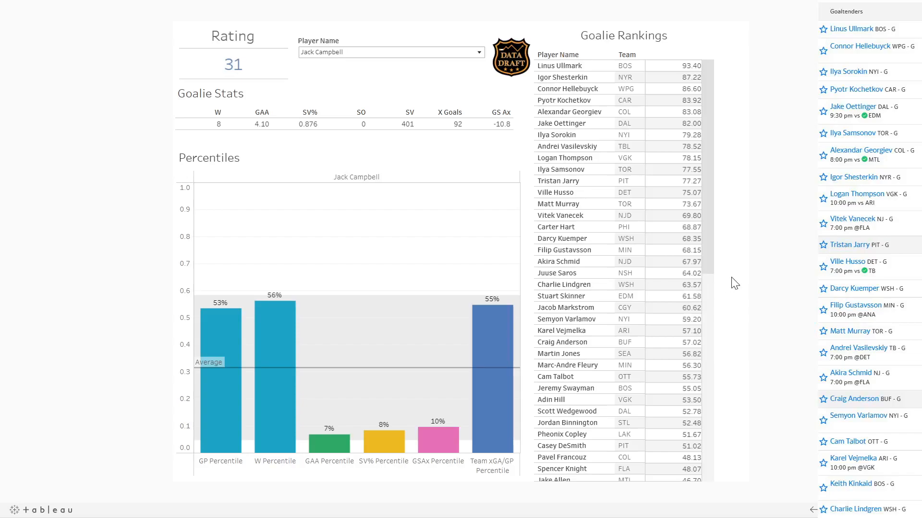
mouse_move(756, 266)
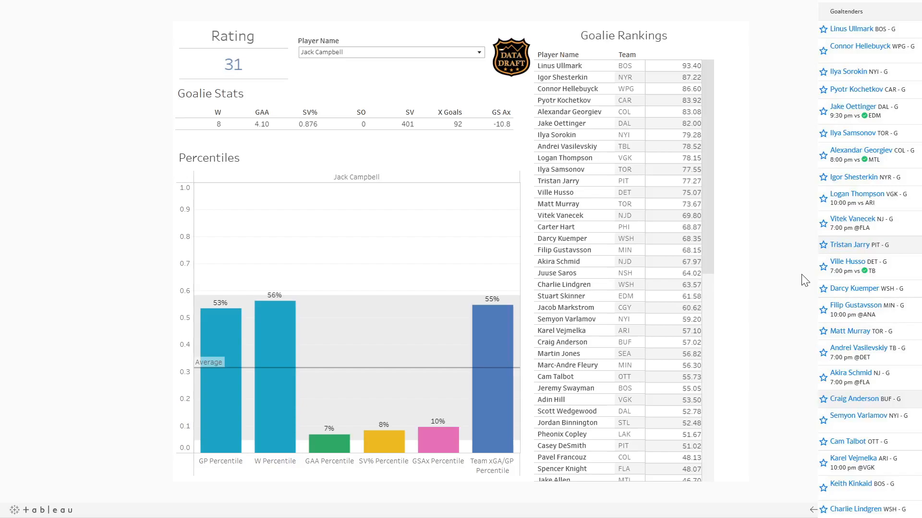
mouse_move(764, 286)
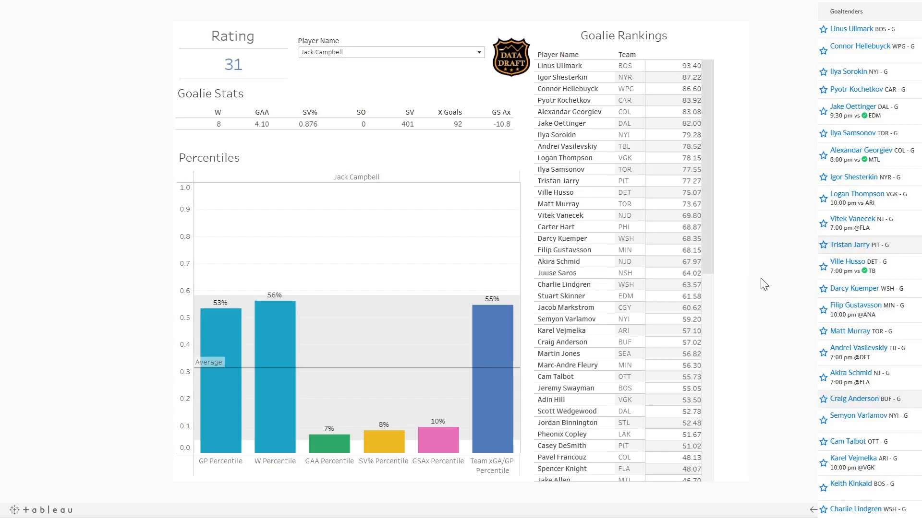
mouse_move(748, 288)
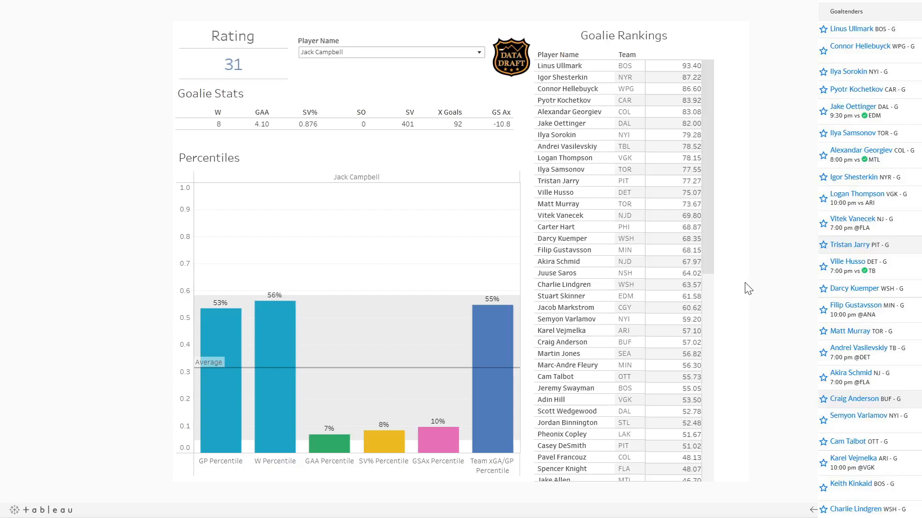